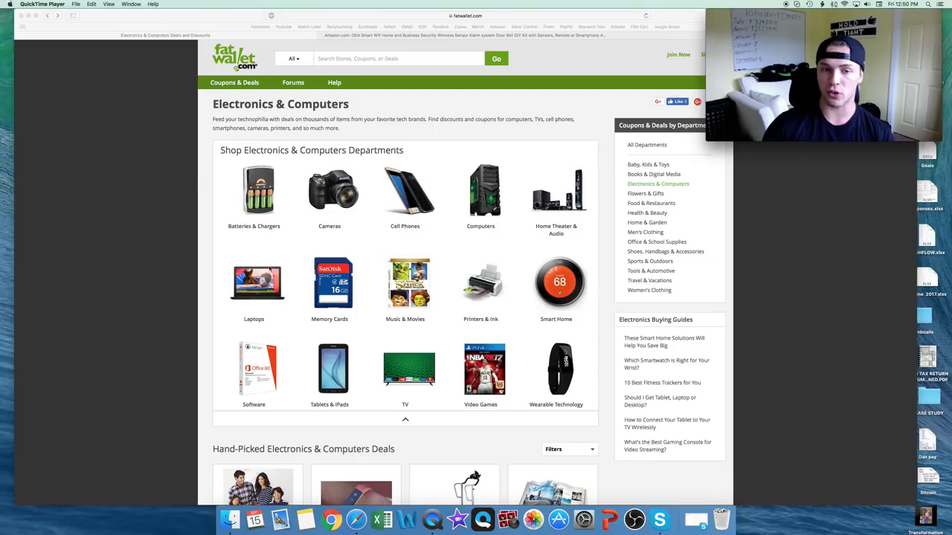
Find the Oxa Smart WiFi Home Alarm System deal and follow its Amazon link.
scroll("down", 3)
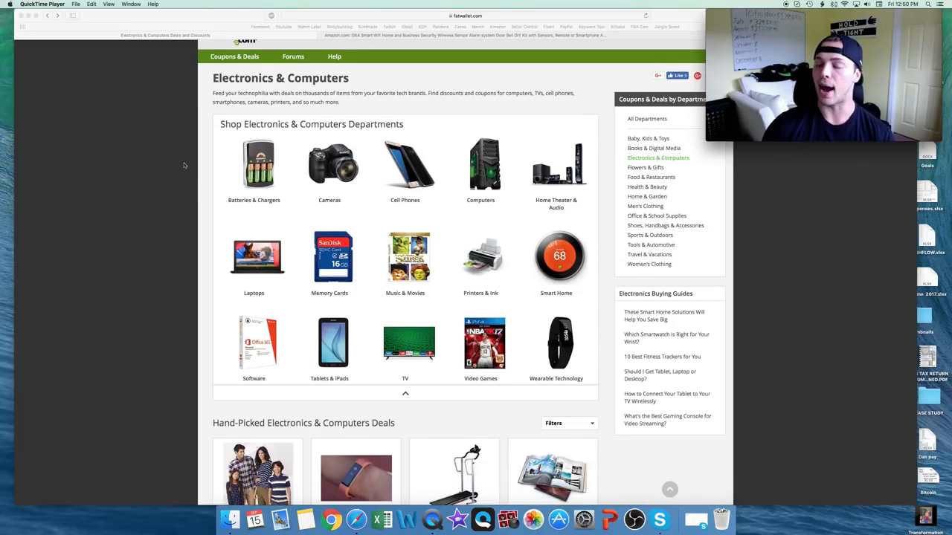
scroll("down", 3)
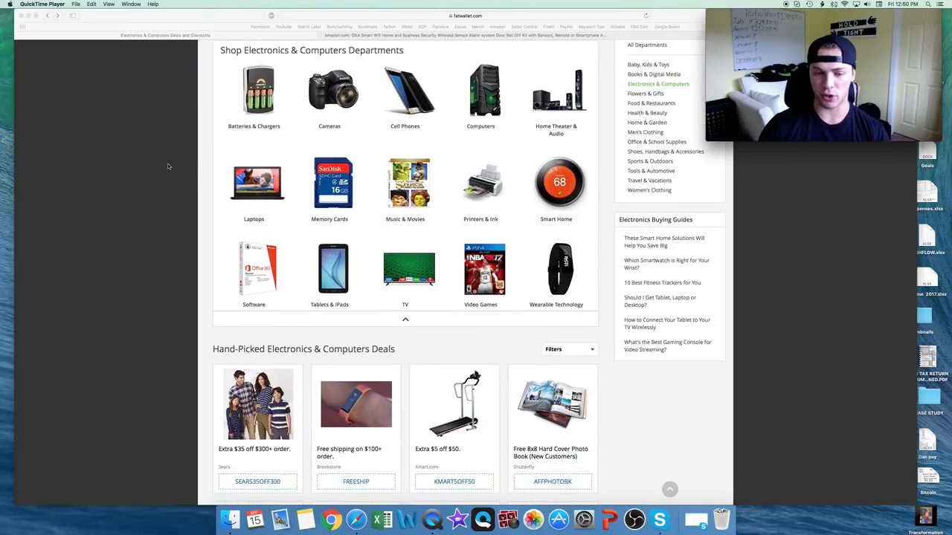
scroll("down", 3)
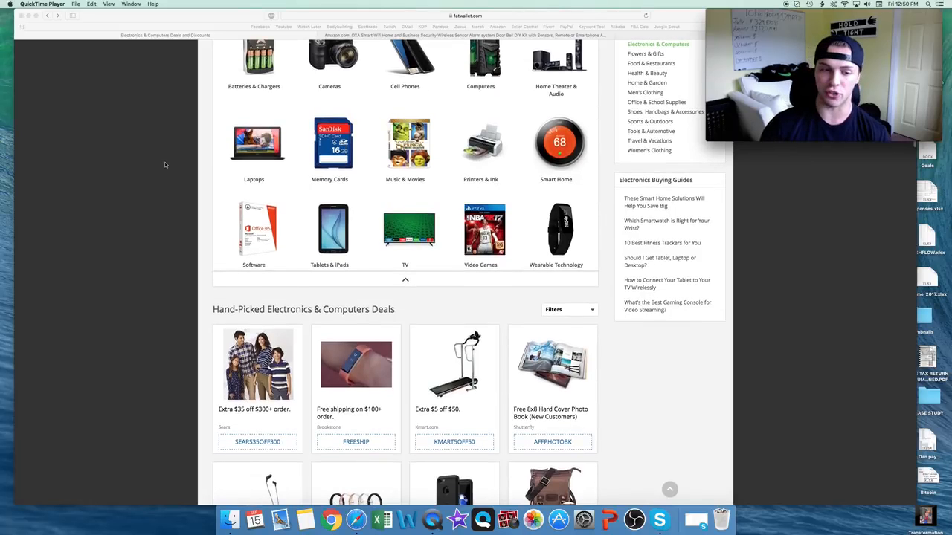
scroll("down", 3)
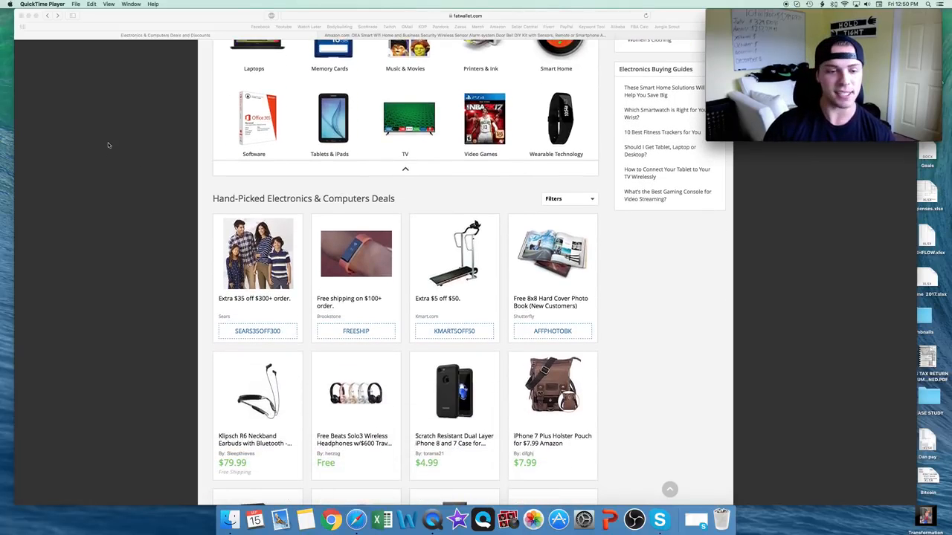
scroll("down", 3)
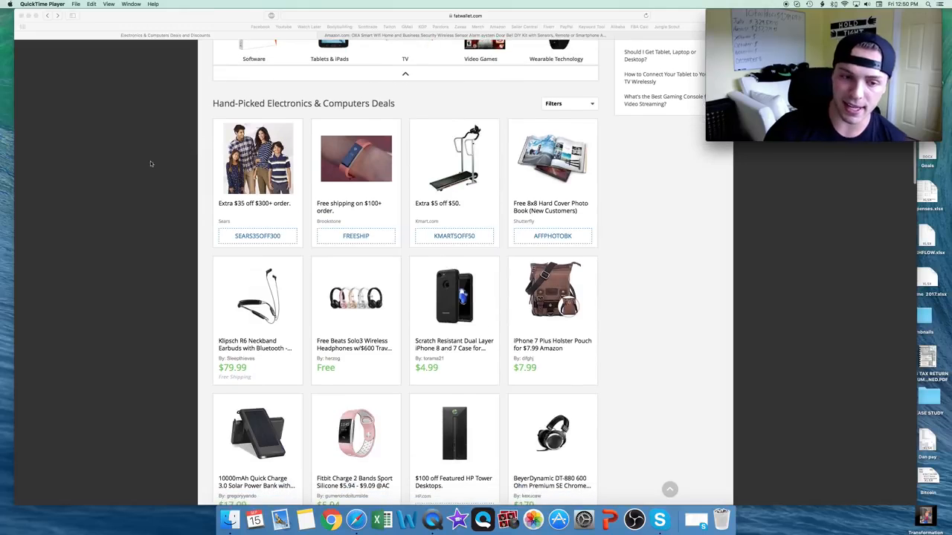
scroll("down", 3)
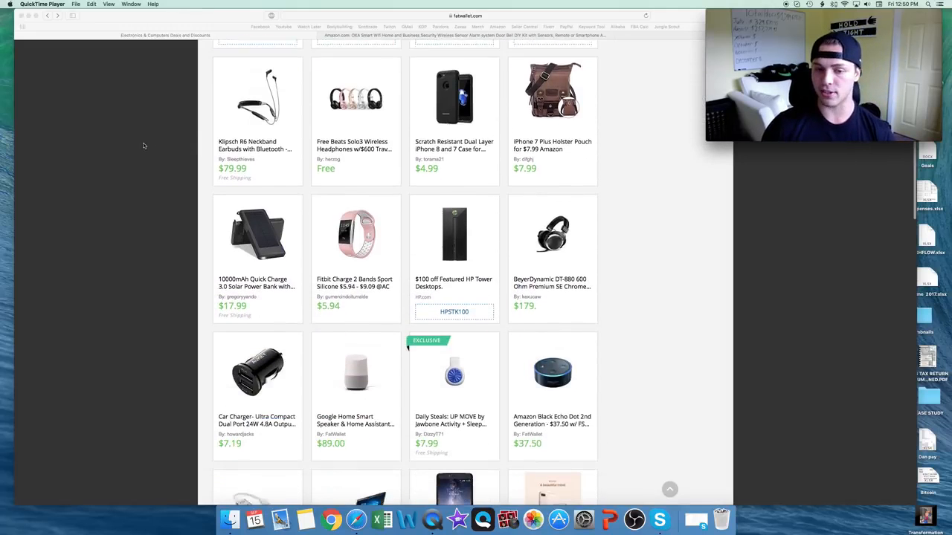
scroll("down", 3)
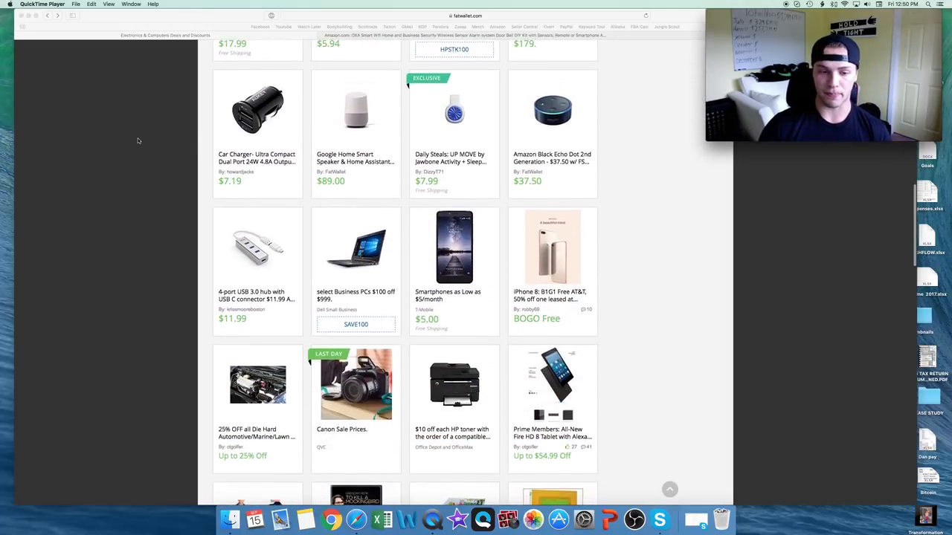
scroll("down", 3)
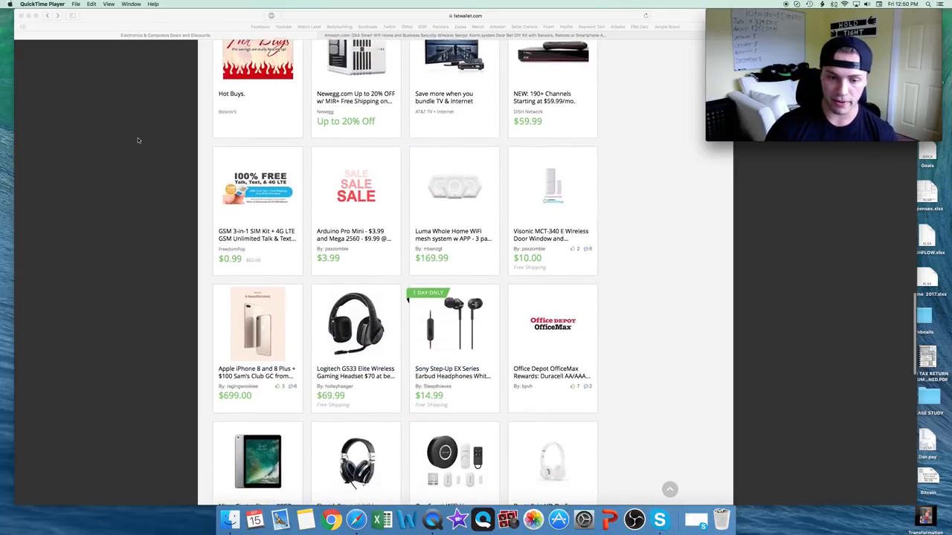
scroll("down", 3)
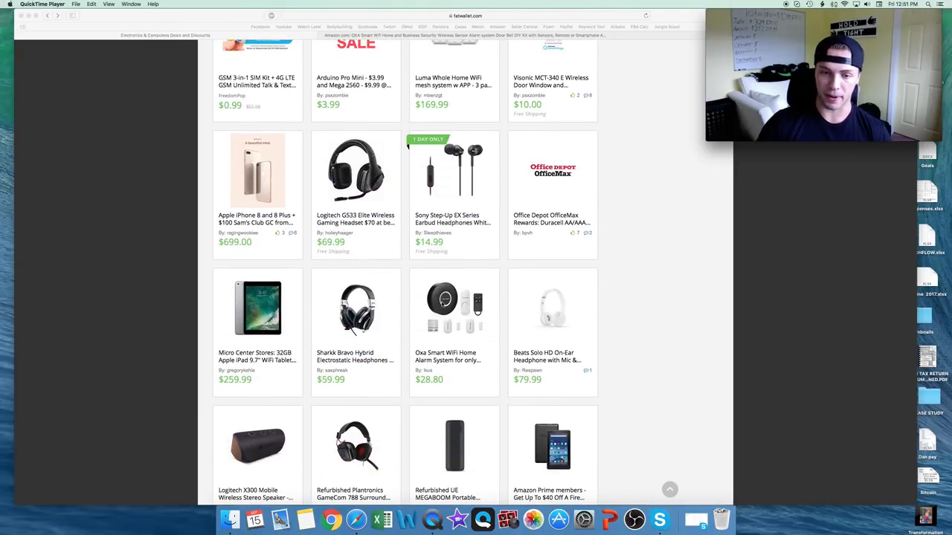
left_click(454, 306)
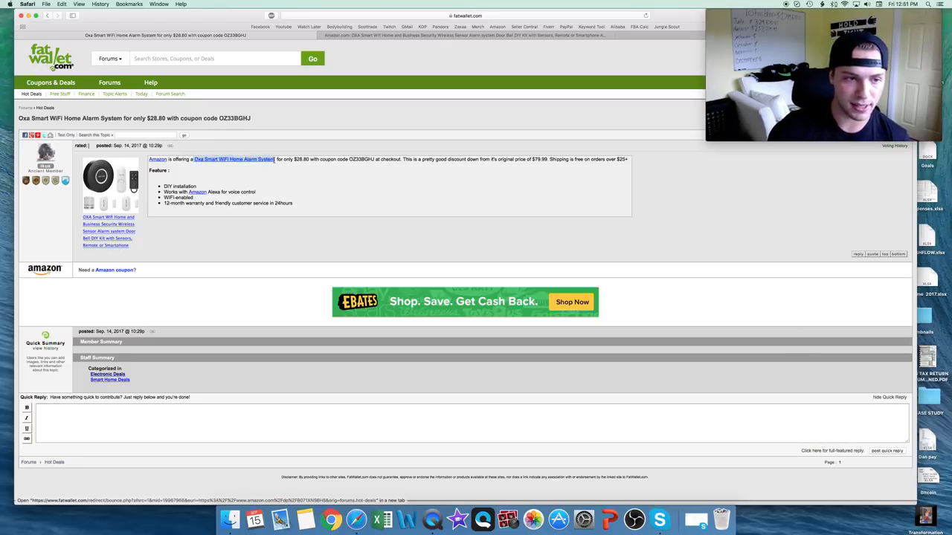
left_click(234, 159)
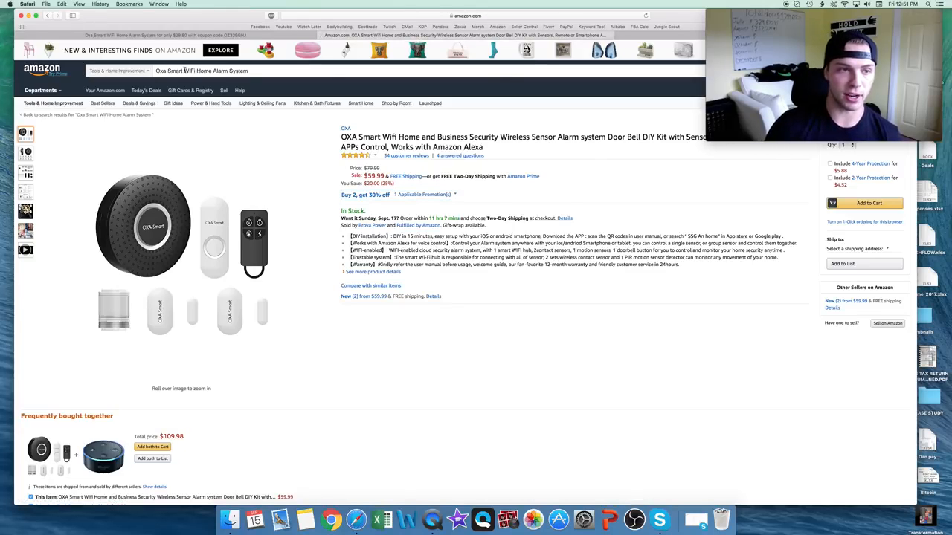
Switch to the Amazon tab showing the OXA alarm kit at $59.99, down from $79.99.
left_click(43, 90)
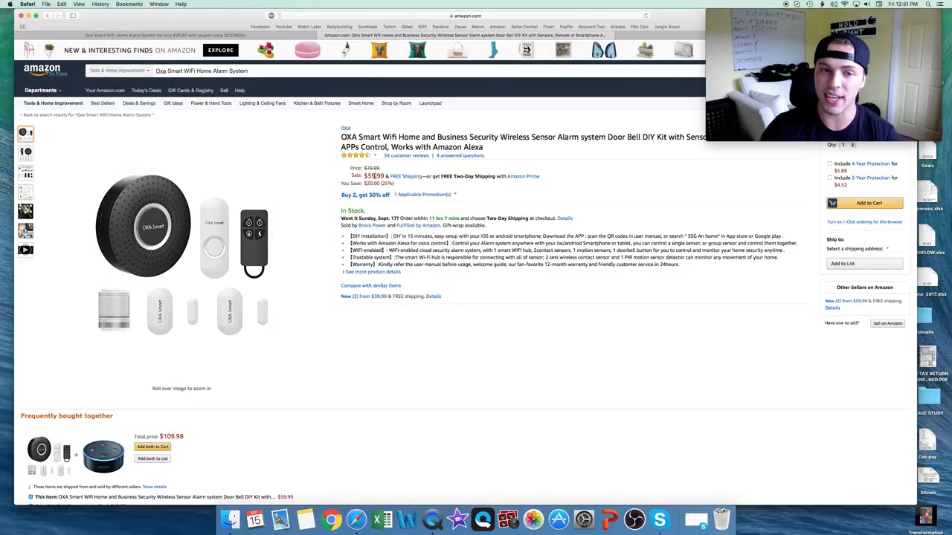
mouse_move(407, 179)
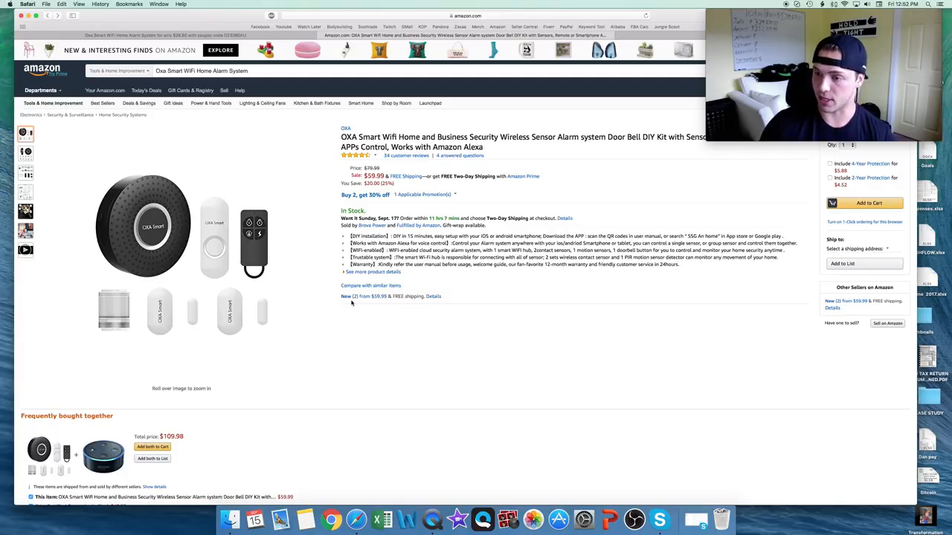
mouse_move(351, 300)
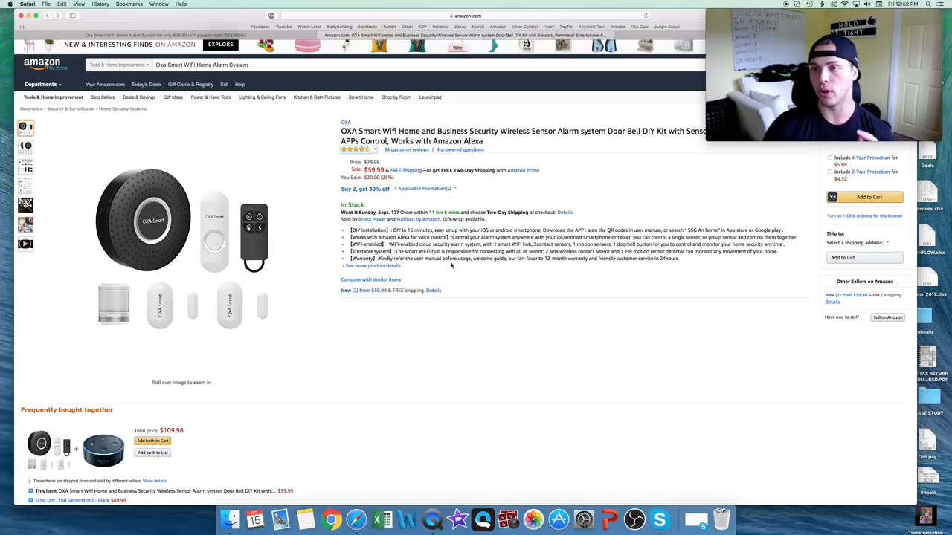
scroll("down", 3)
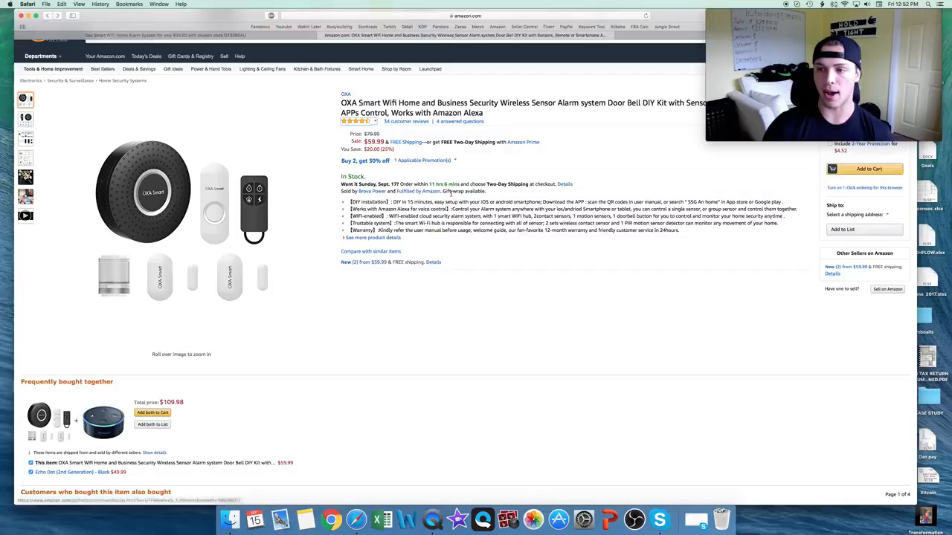
scroll("down", 3)
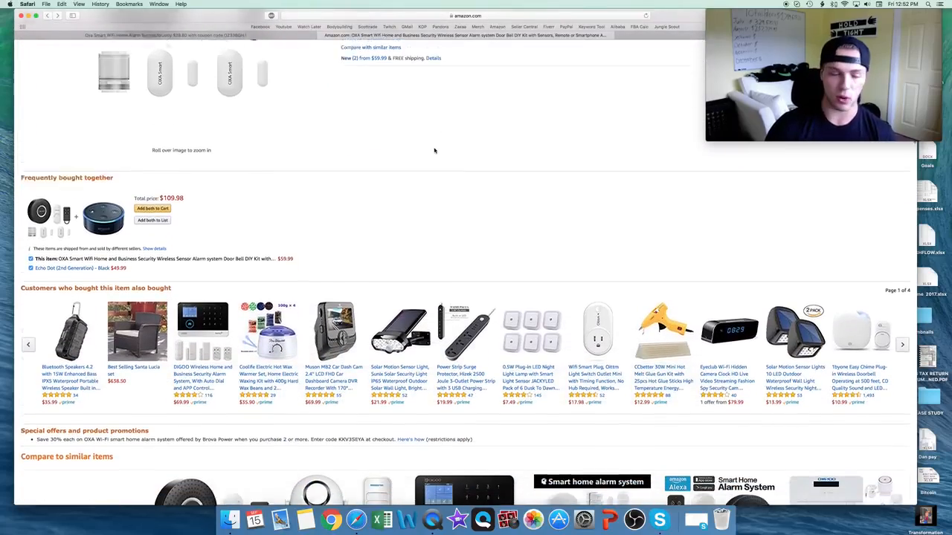
scroll("down", 3)
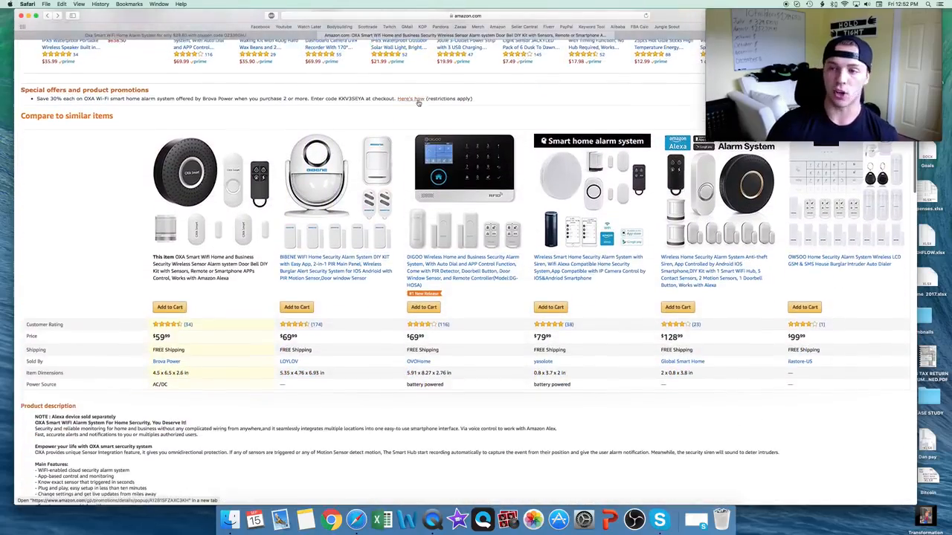
scroll("down", 3)
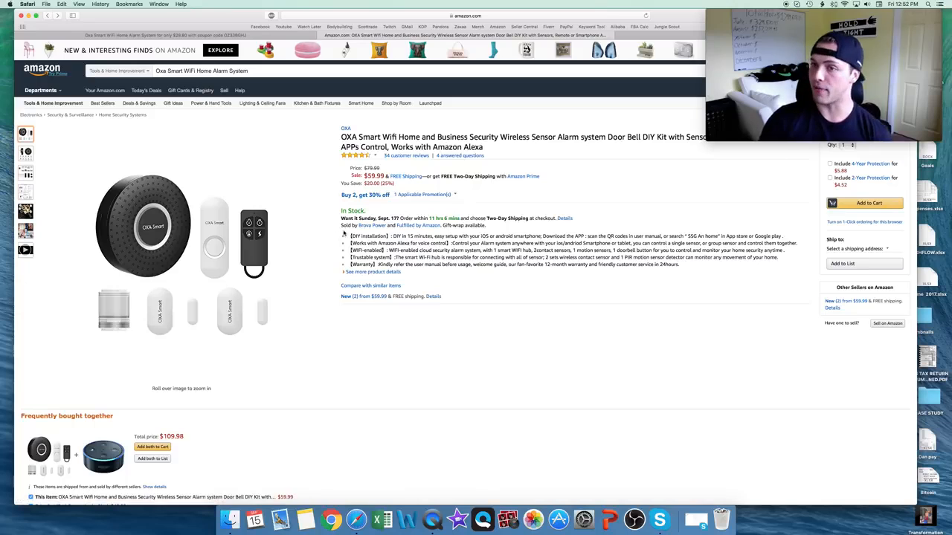
mouse_move(582, 337)
type("fba calc")
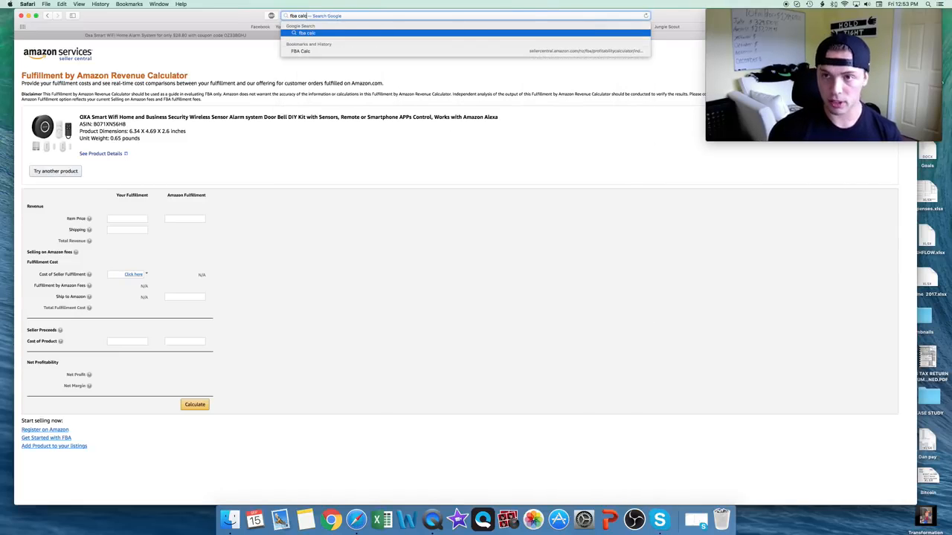
Calculate the OXA alarm's FBA profit at $59.99 with $3 inbound shipping and $28.80 cost.
key("Return")
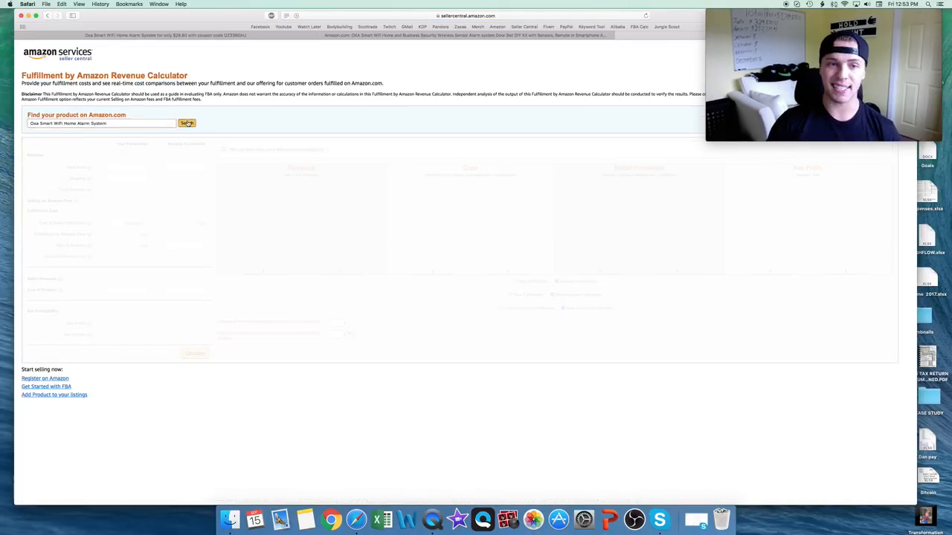
left_click(186, 122)
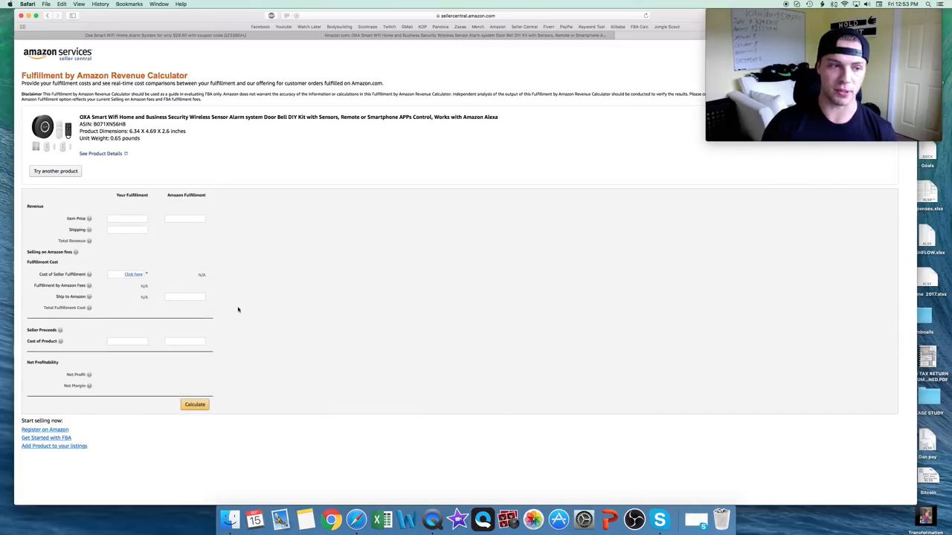
type("59.99")
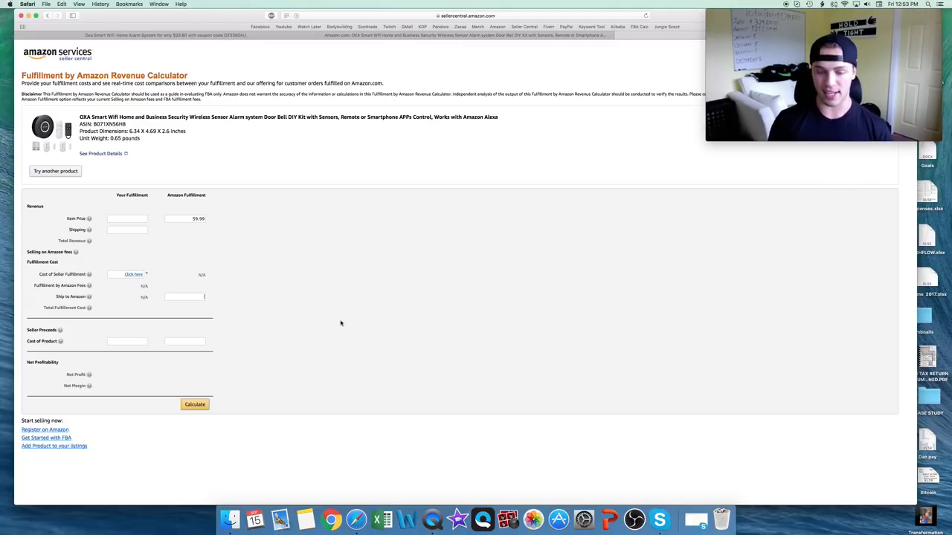
type("3")
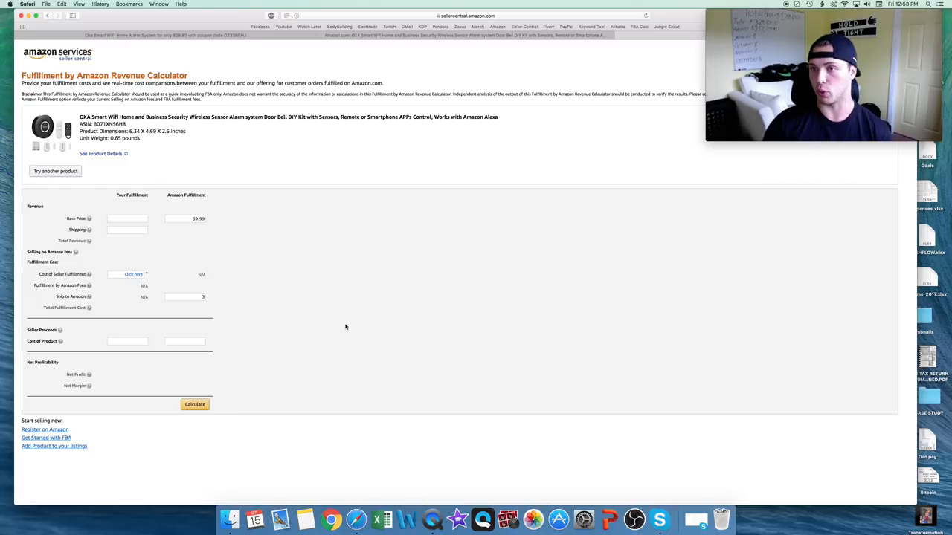
mouse_move(342, 329)
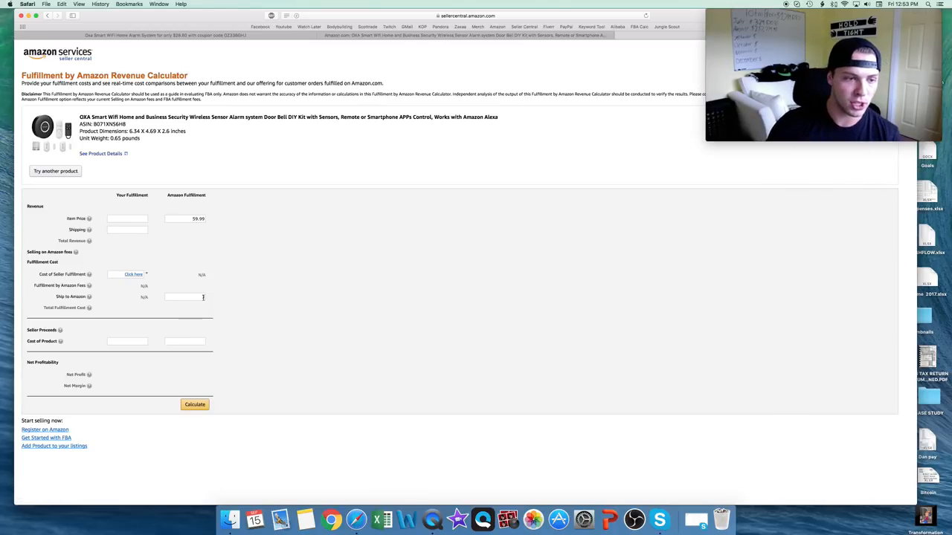
type("3")
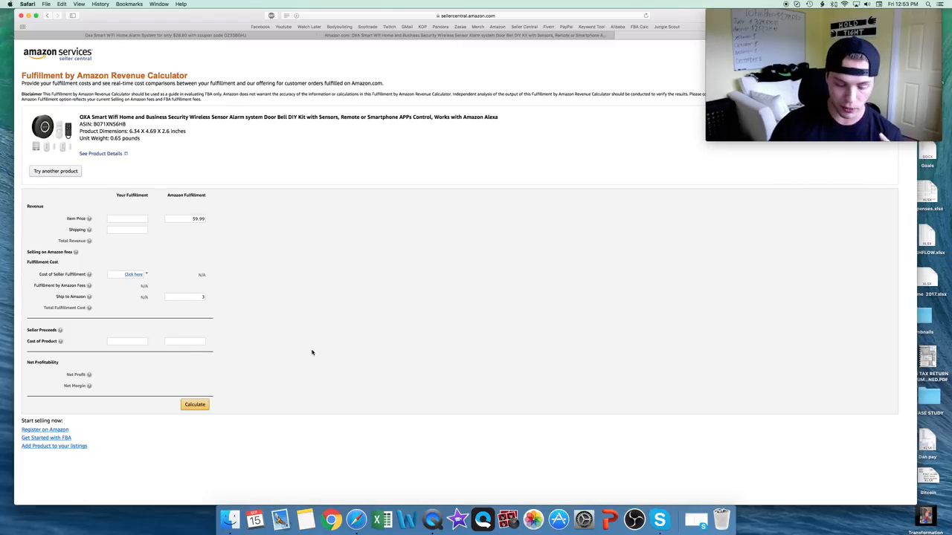
type("28.80")
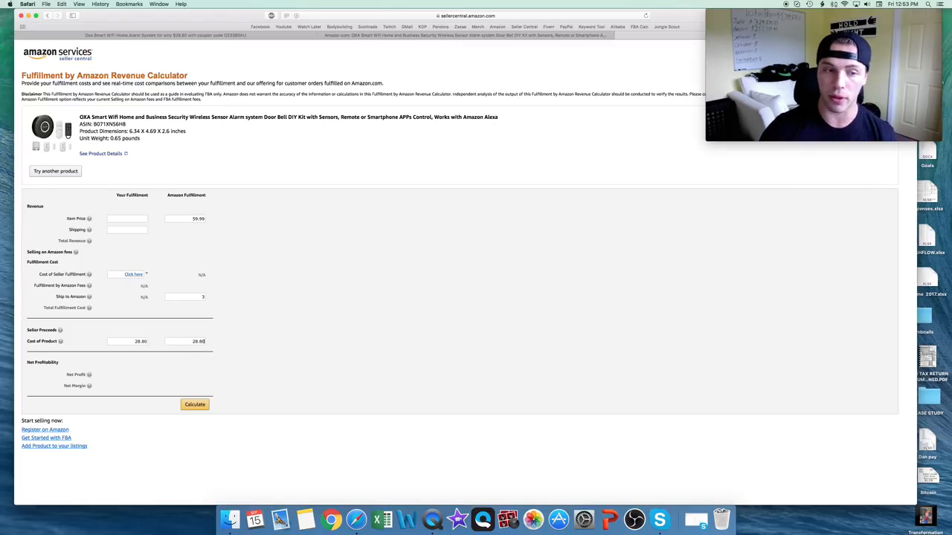
left_click(194, 404)
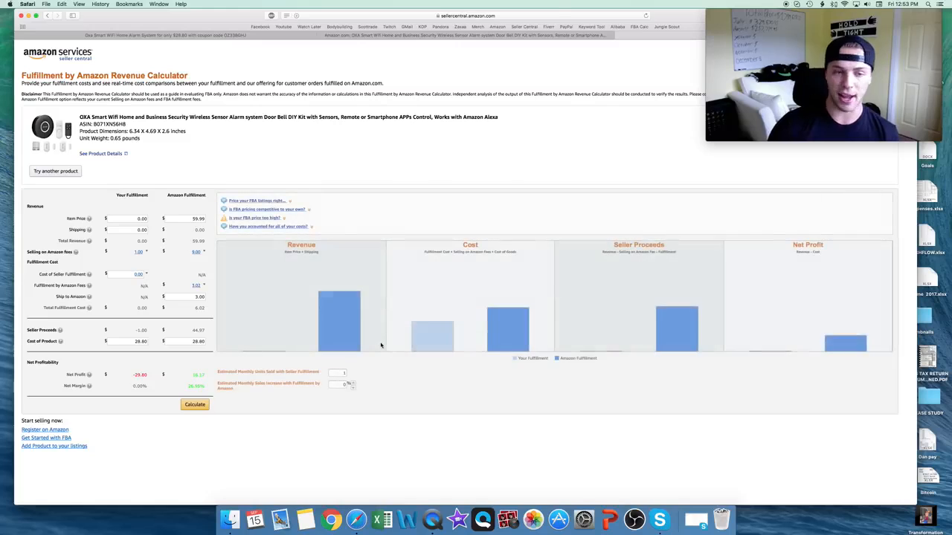
left_click(195, 405)
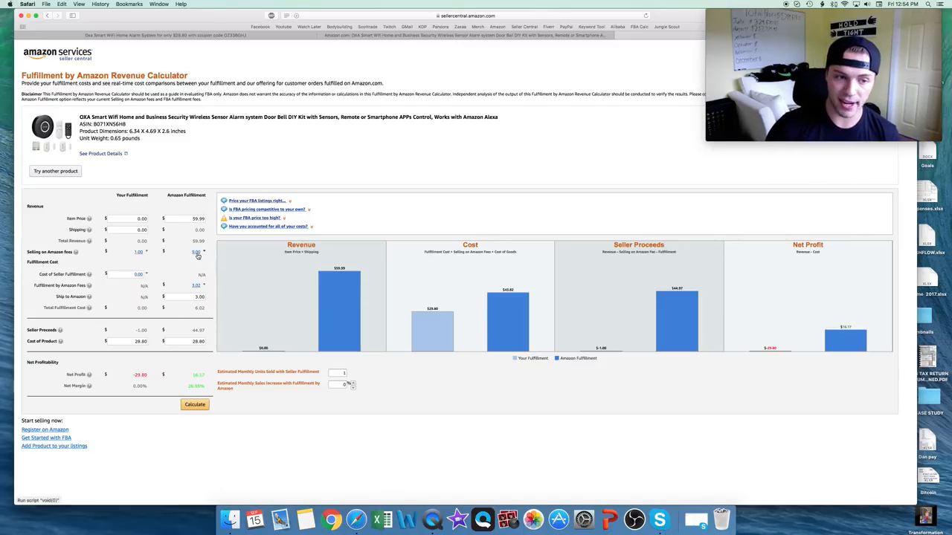
mouse_move(75, 252)
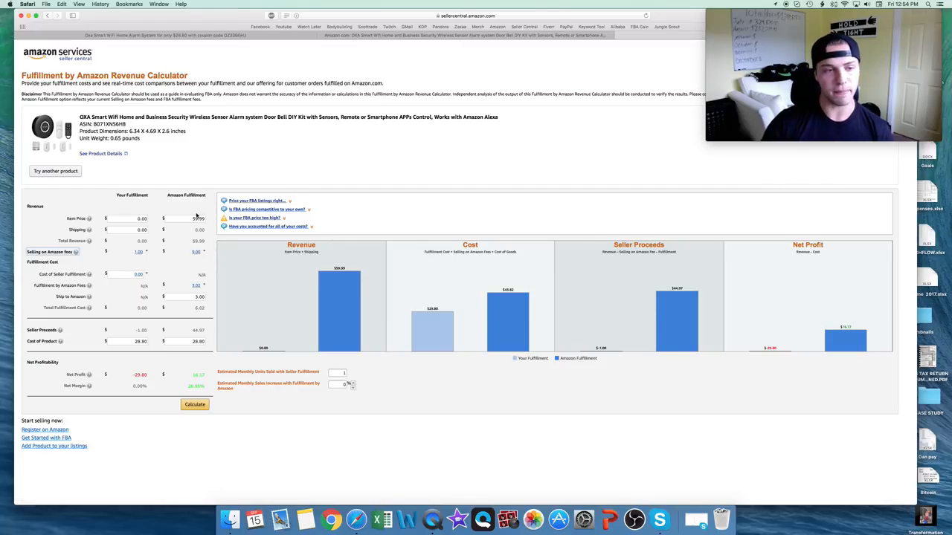
mouse_move(222, 285)
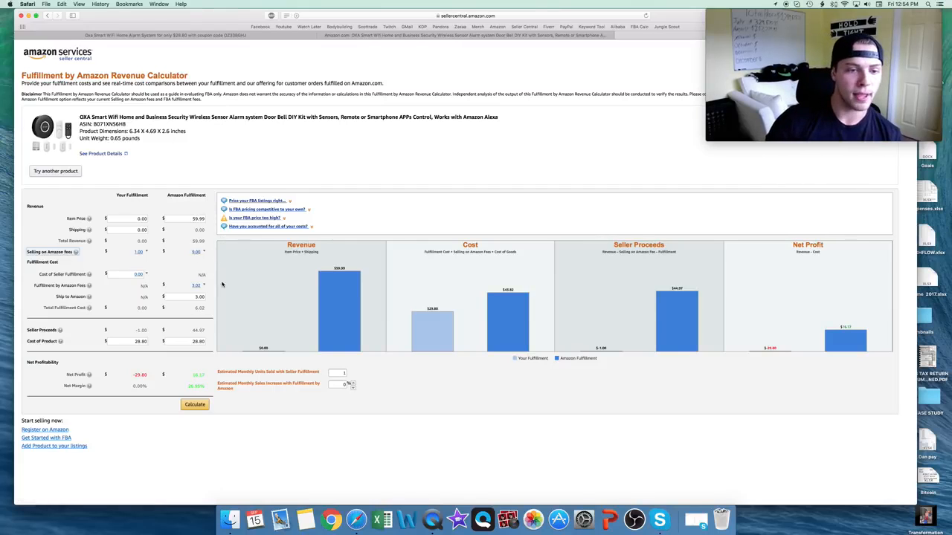
left_click(196, 285)
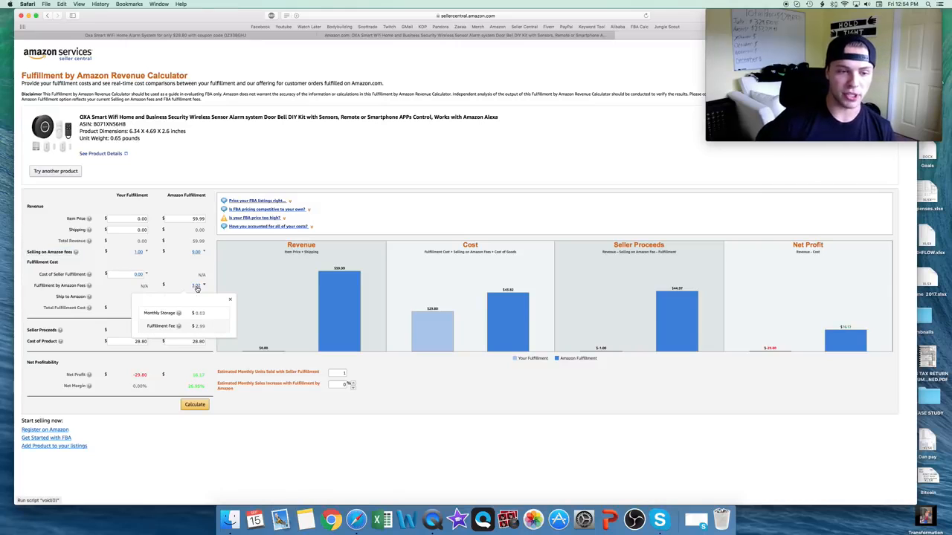
left_click(230, 301)
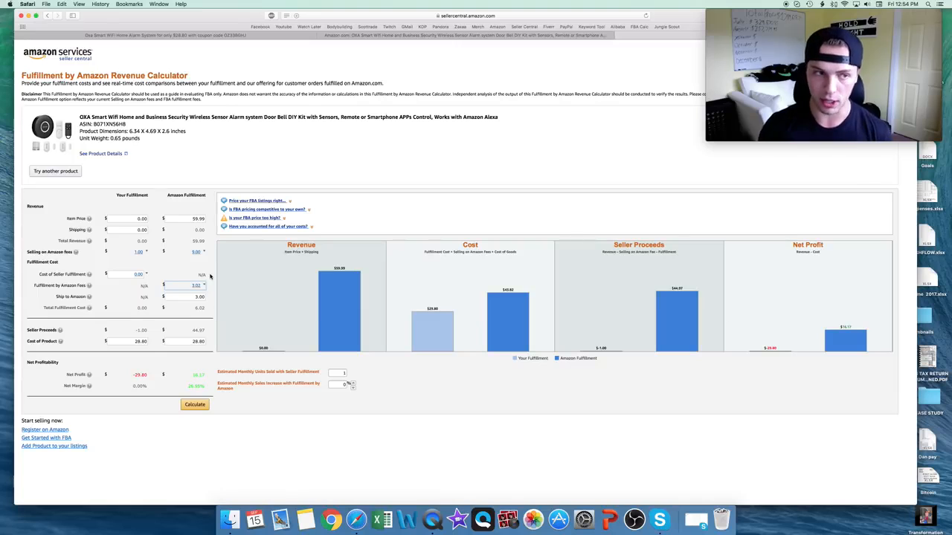
mouse_move(374, 151)
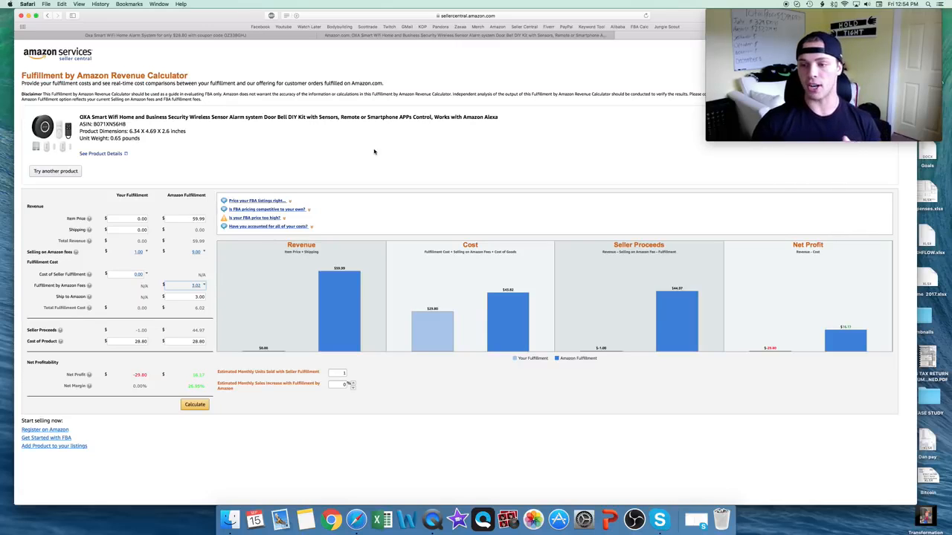
mouse_move(429, 138)
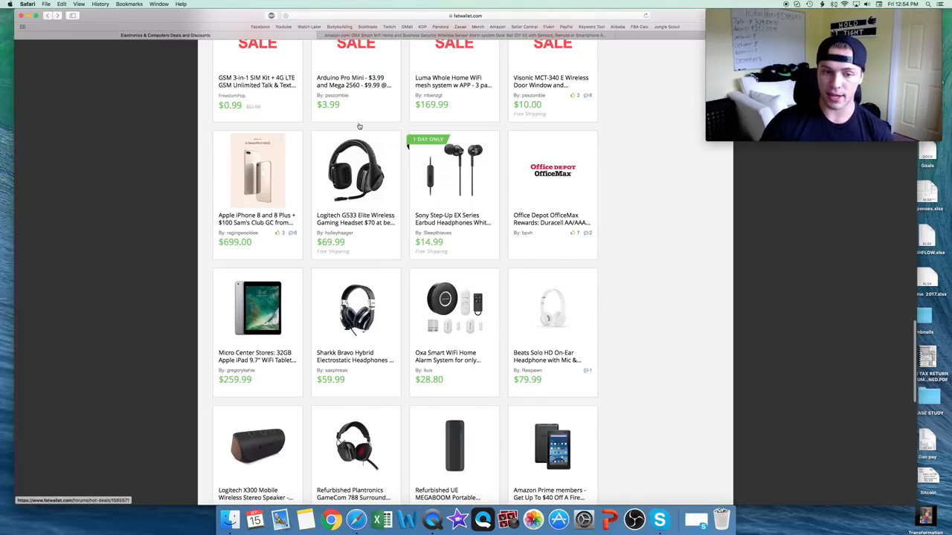
Browse electronics deals, view the Bluetooth earphones deal, and return to all departments.
scroll("down", 3)
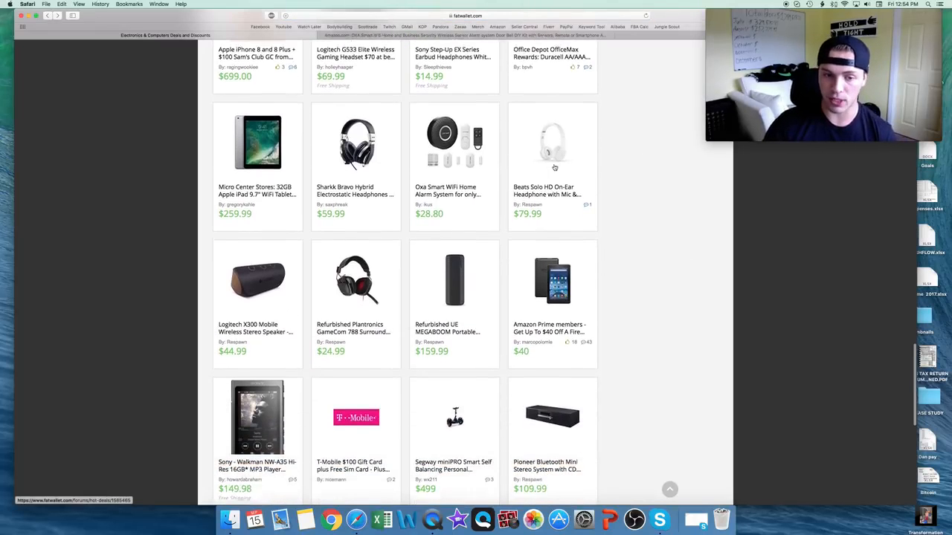
scroll("down", 3)
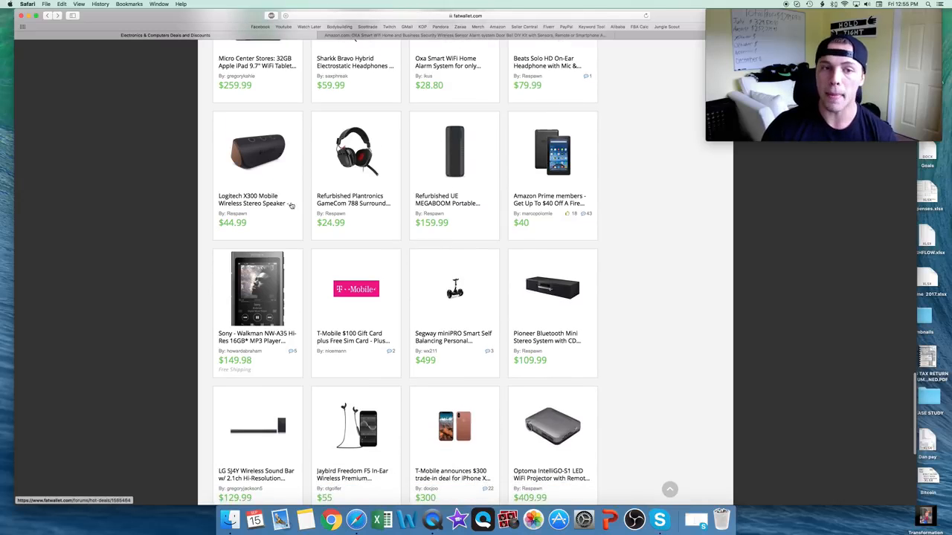
mouse_move(383, 195)
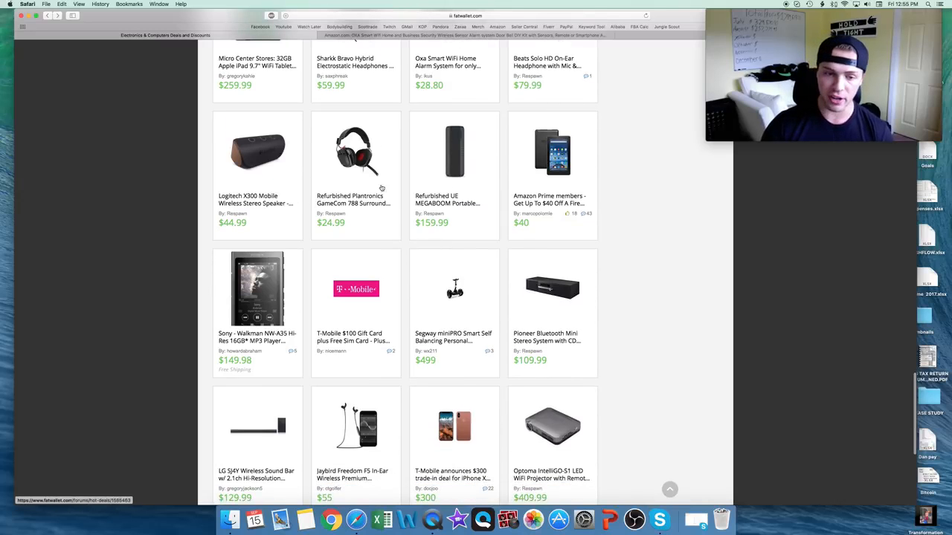
scroll("down", 3)
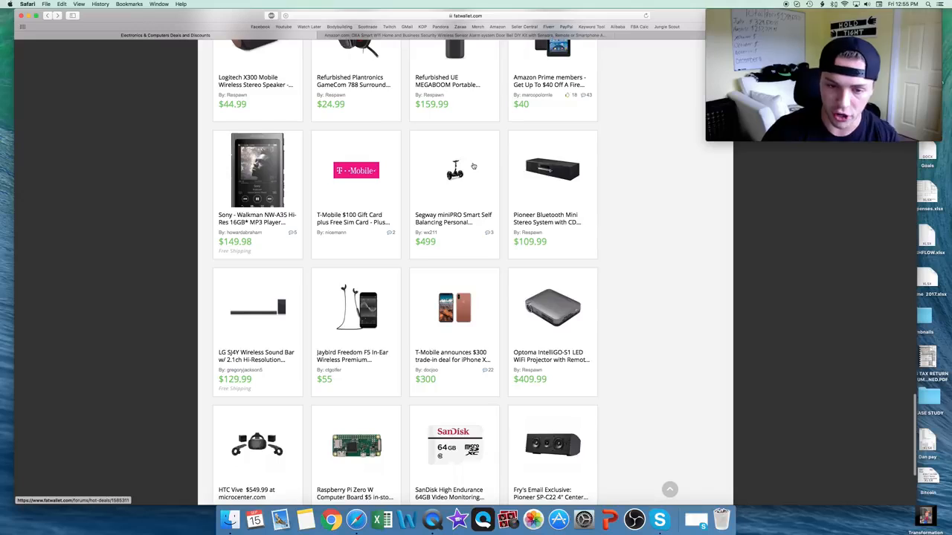
scroll("down", 3)
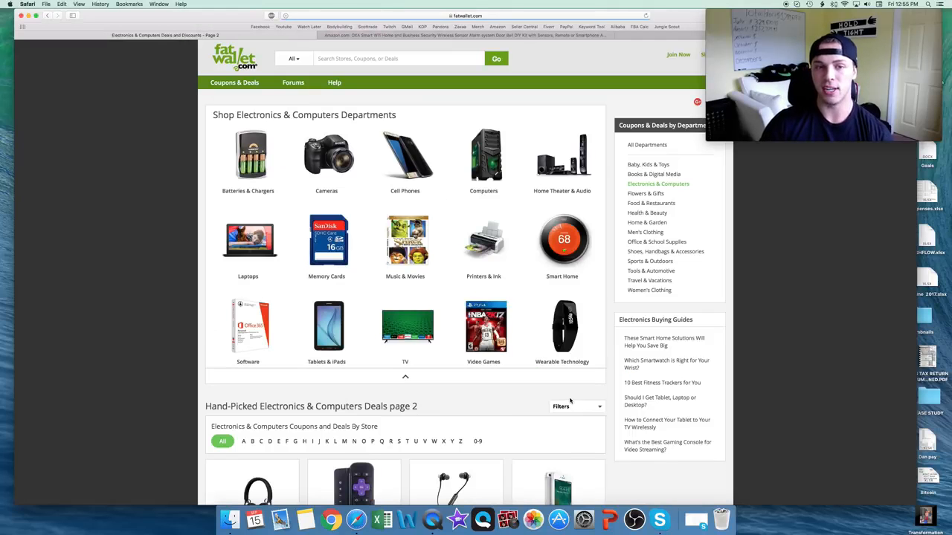
scroll("down", 3)
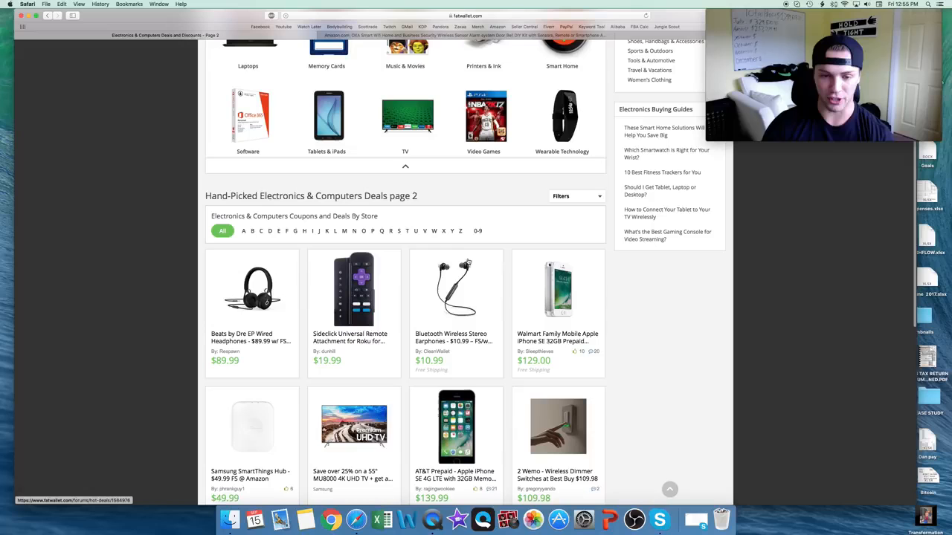
left_click(456, 286)
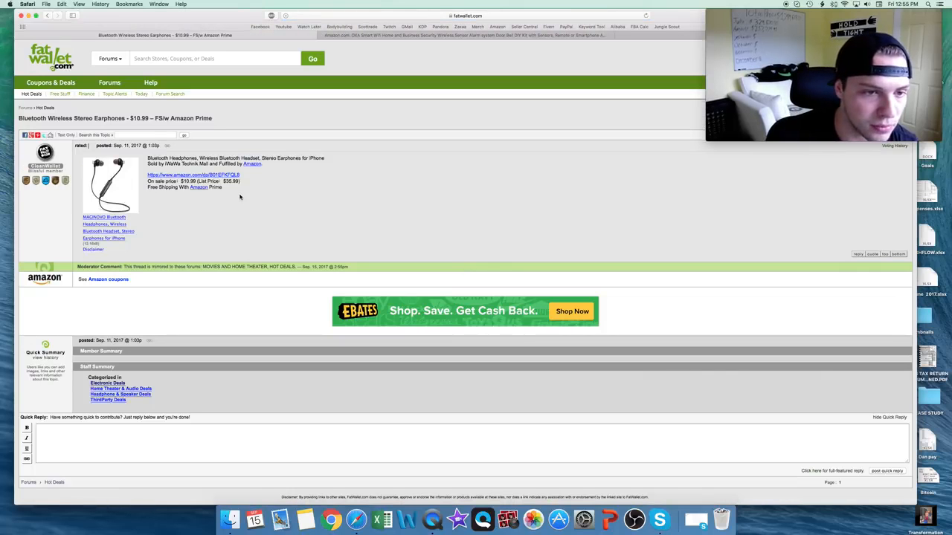
mouse_move(231, 201)
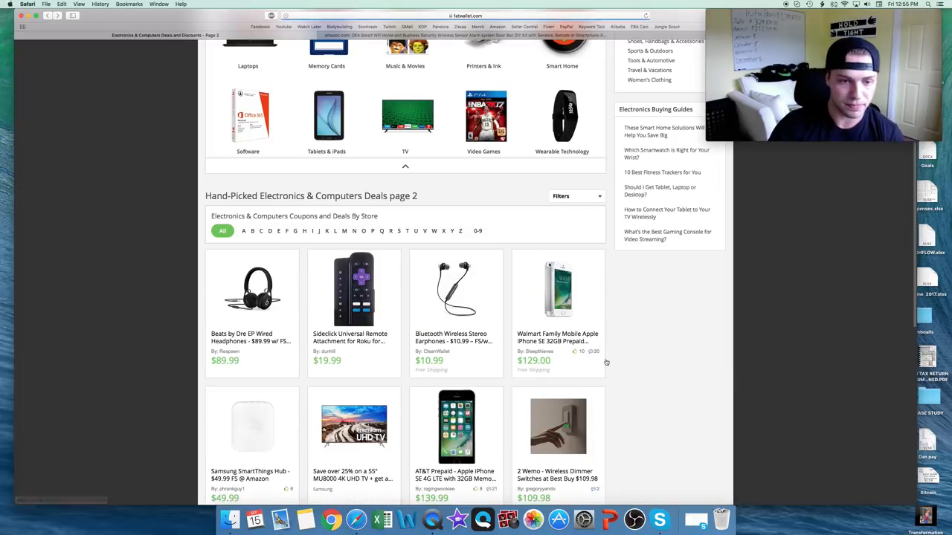
scroll("up", 3)
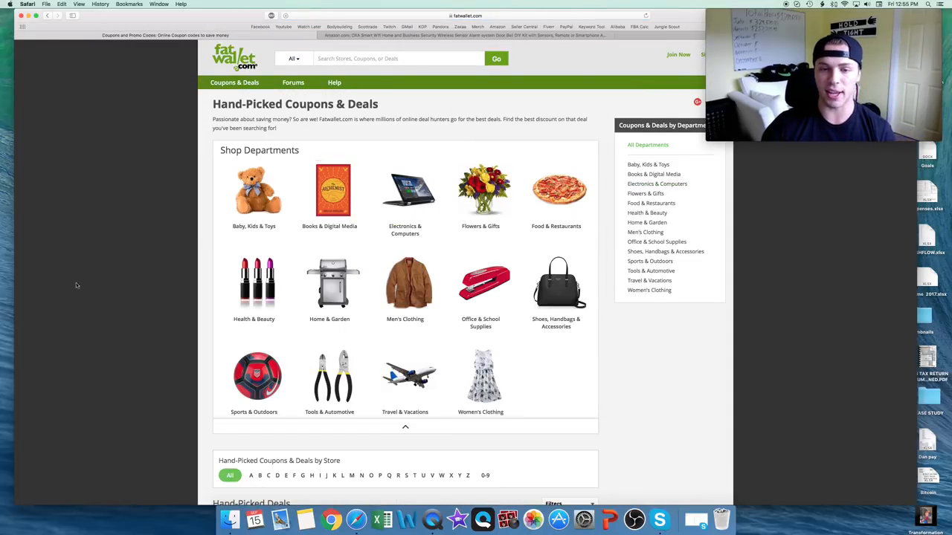
mouse_move(257, 193)
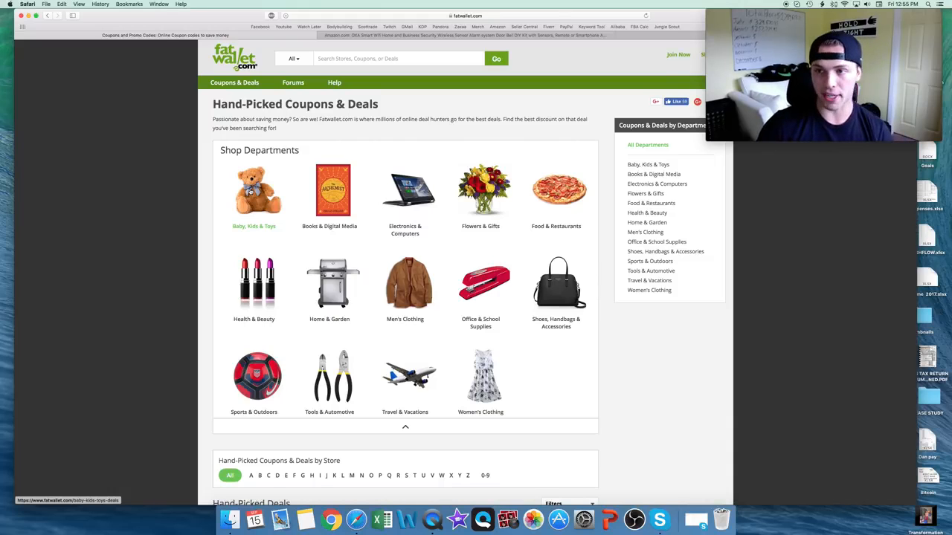
Browse the Baby, Kids & Toys deals and open Walmart's Toy Clearance deal.
scroll("down", 3)
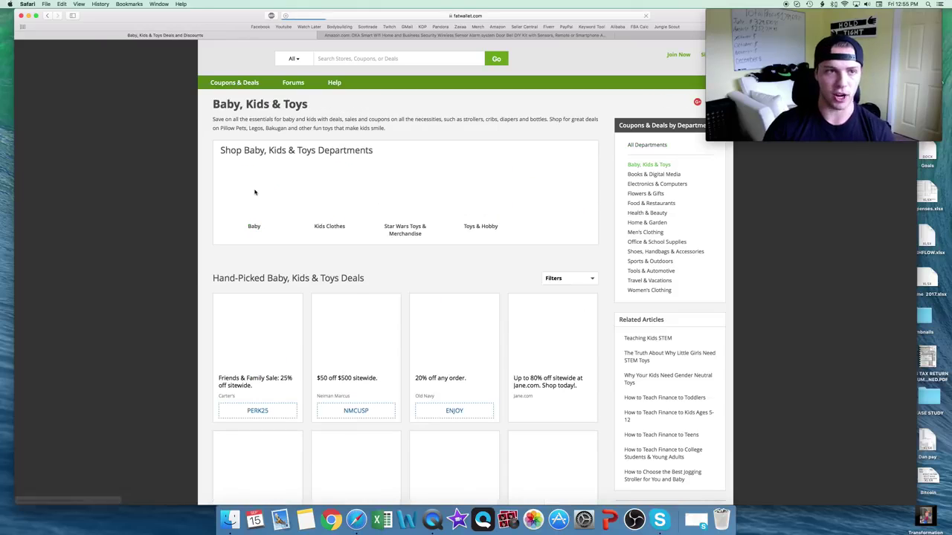
scroll("down", 3)
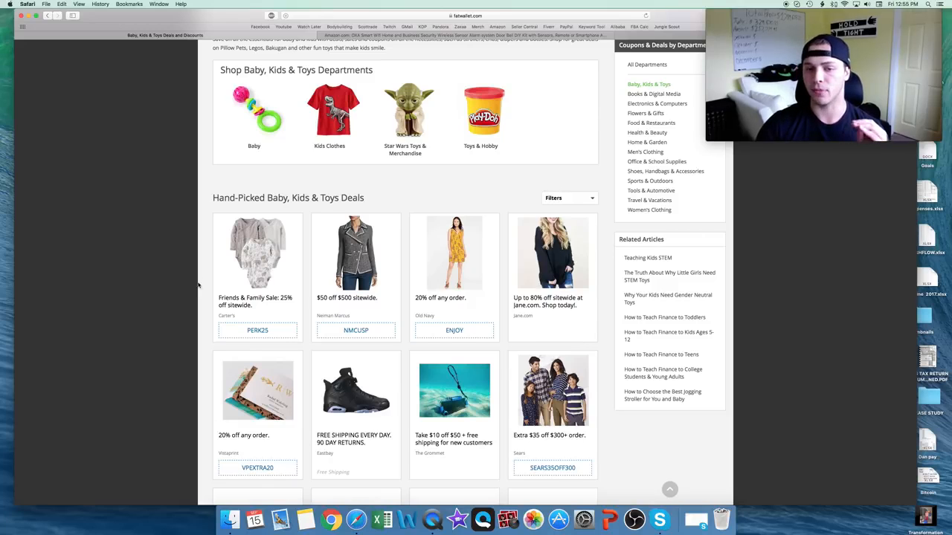
mouse_move(163, 259)
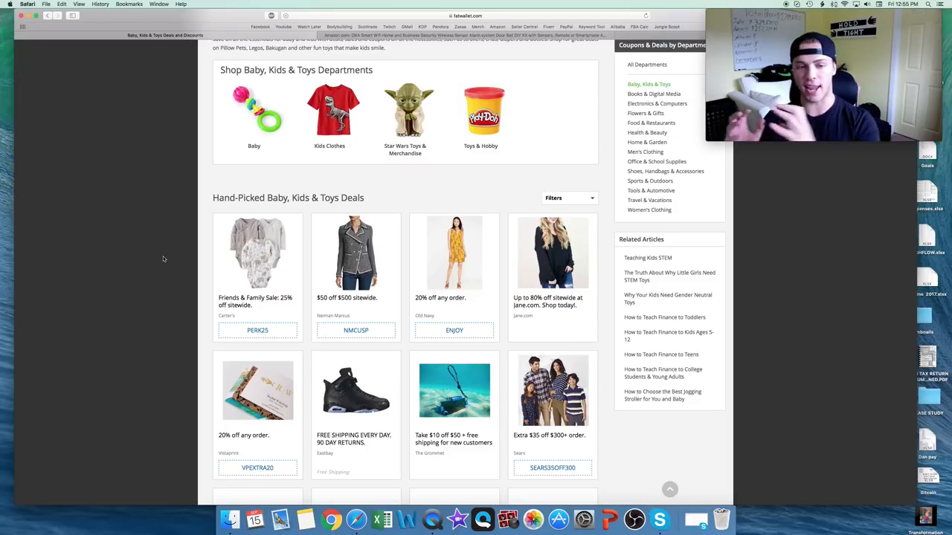
scroll("down", 3)
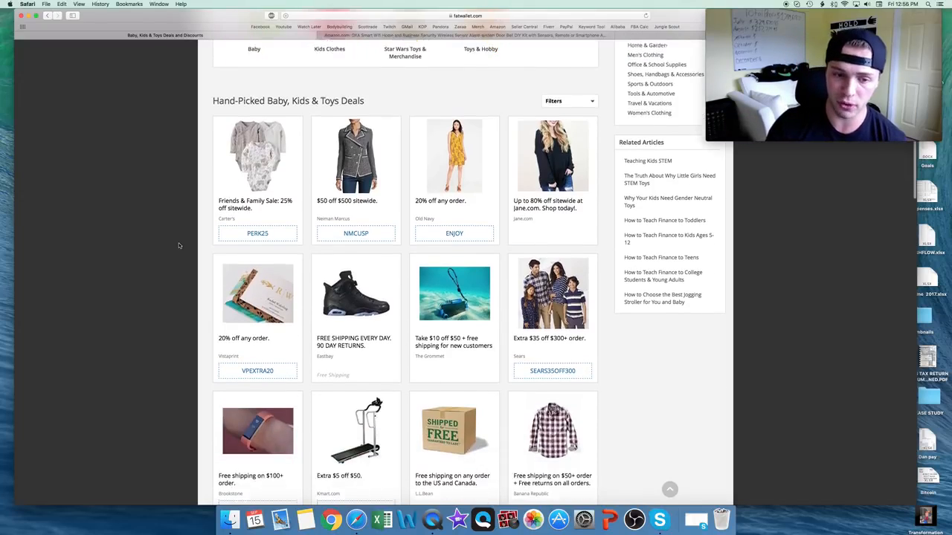
scroll("down", 3)
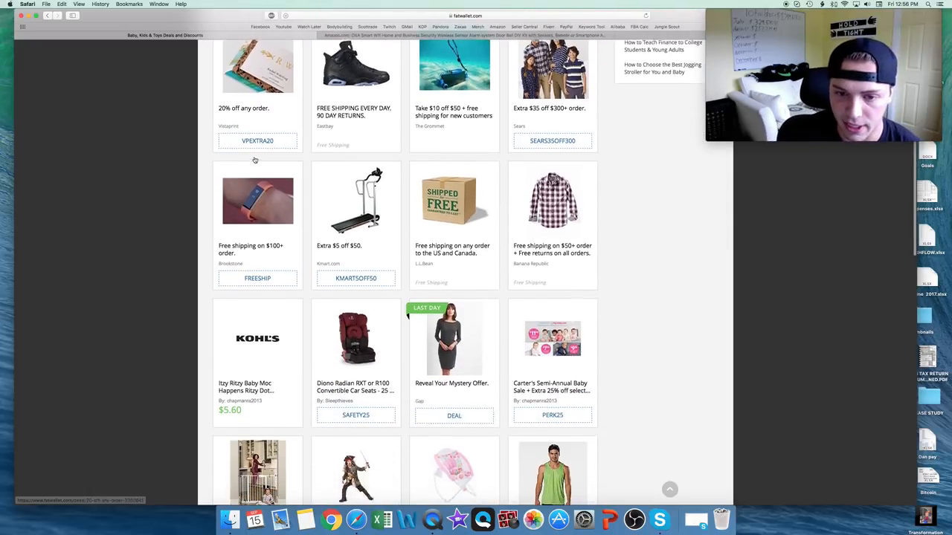
scroll("down", 3)
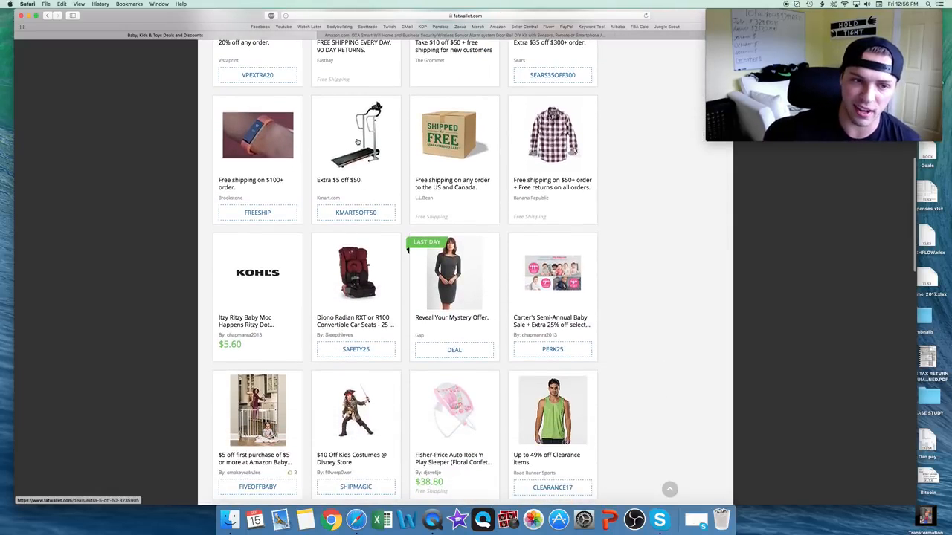
scroll("down", 3)
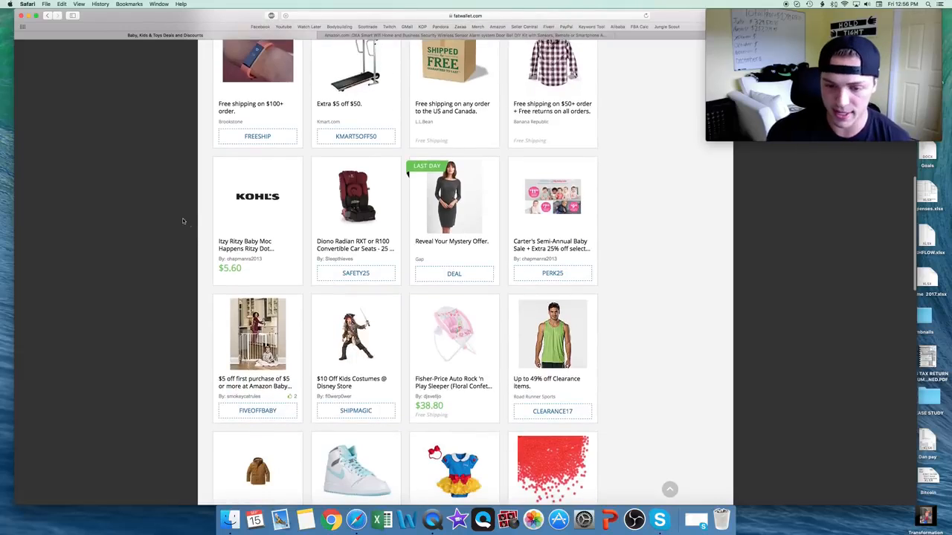
scroll("down", 3)
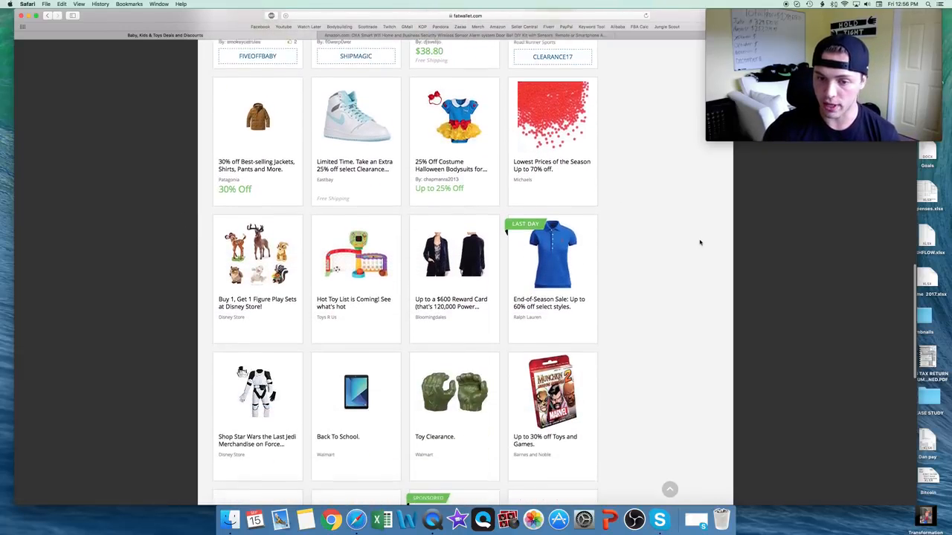
scroll("down", 3)
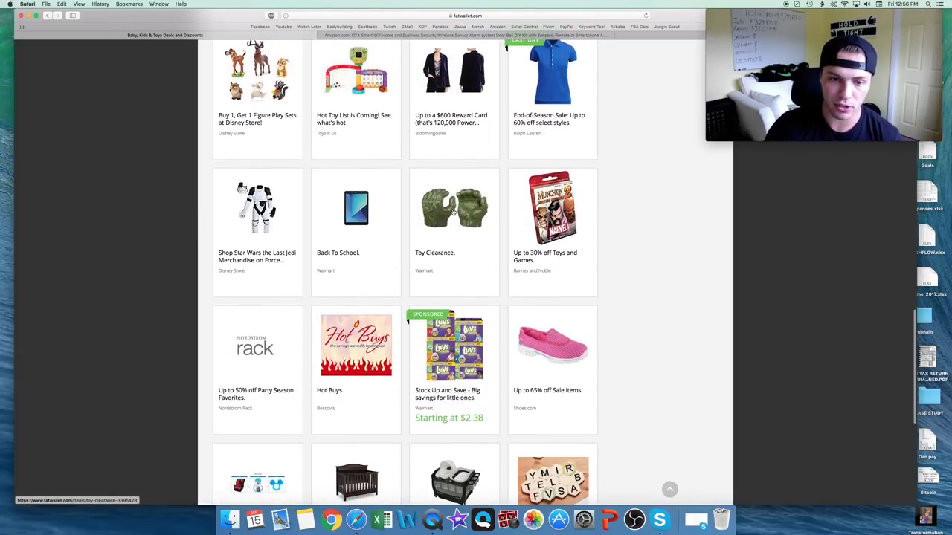
left_click(453, 208)
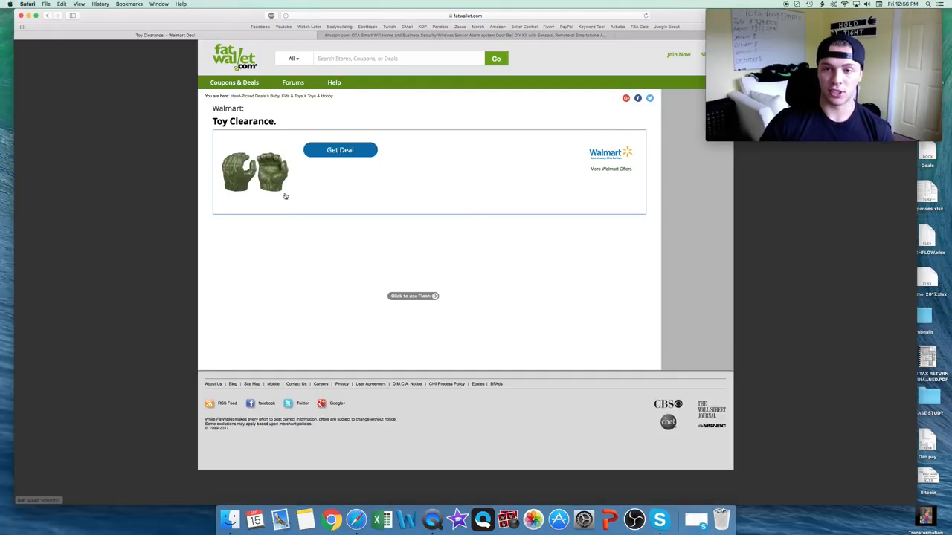
Pick the $6.40 Hulk Gamma Grip Fists from Walmart's clearance and search them in the calculator.
left_click(339, 149)
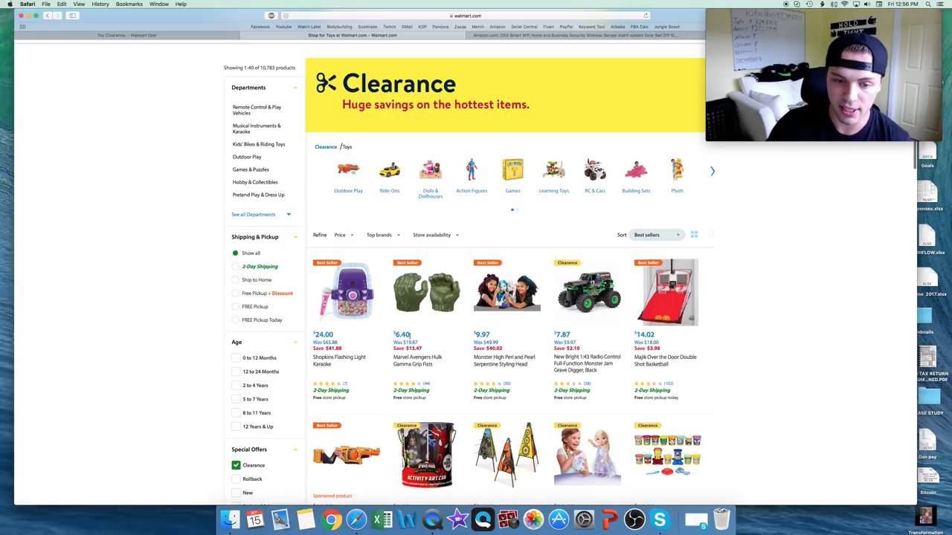
mouse_move(410, 361)
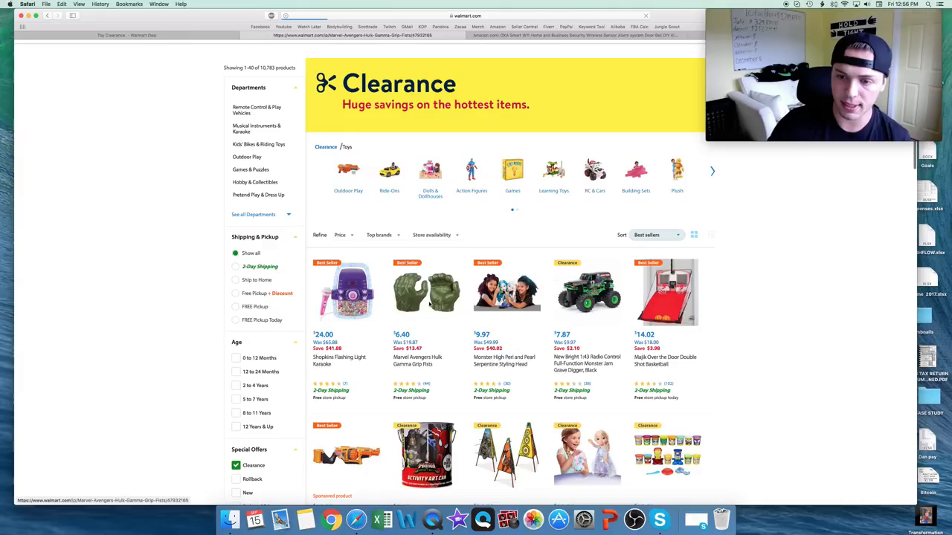
left_click(428, 294)
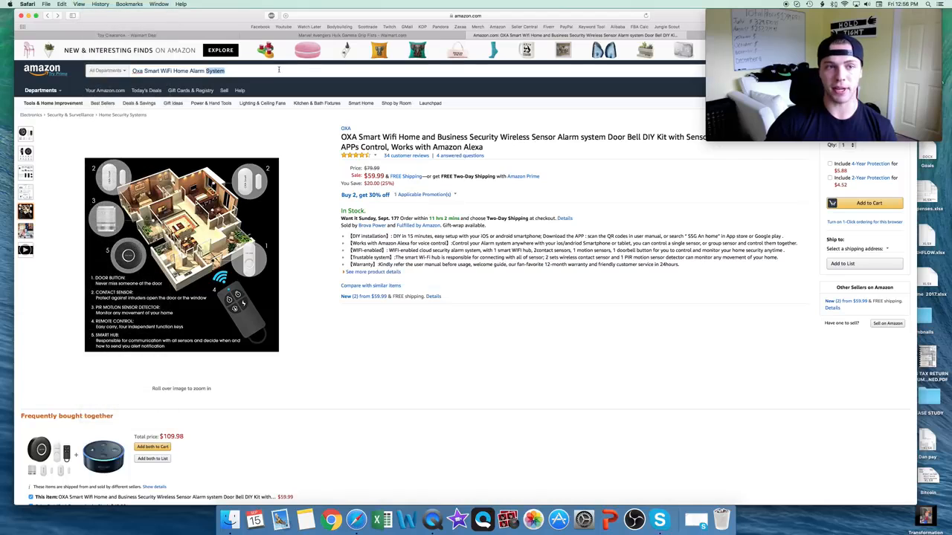
type("Marvel Avengers Hulk Gamma Grip Fists")
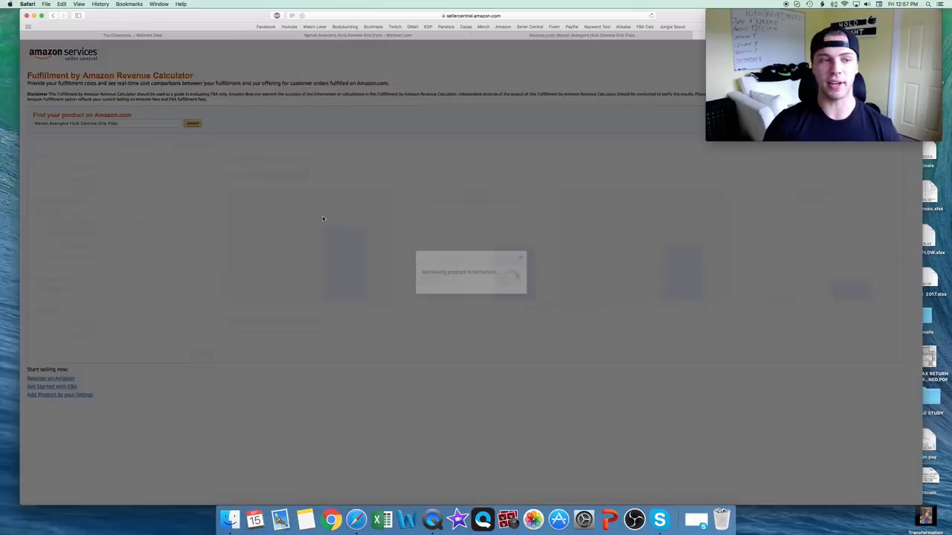
Calculate Hulk Gamma Grip Fists FBA profit at $13.65 price, $1 shipping, $6.40 cost.
left_click(192, 123)
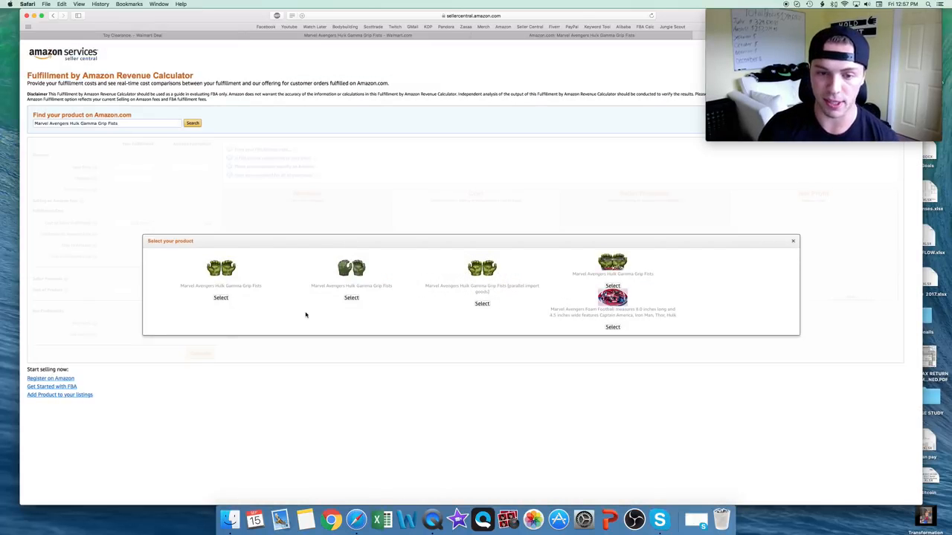
left_click(220, 297)
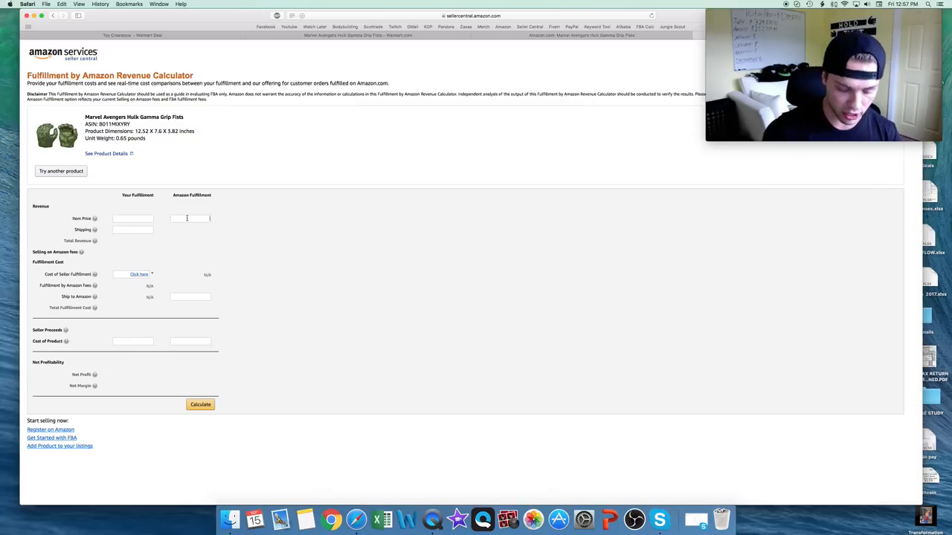
type("1")
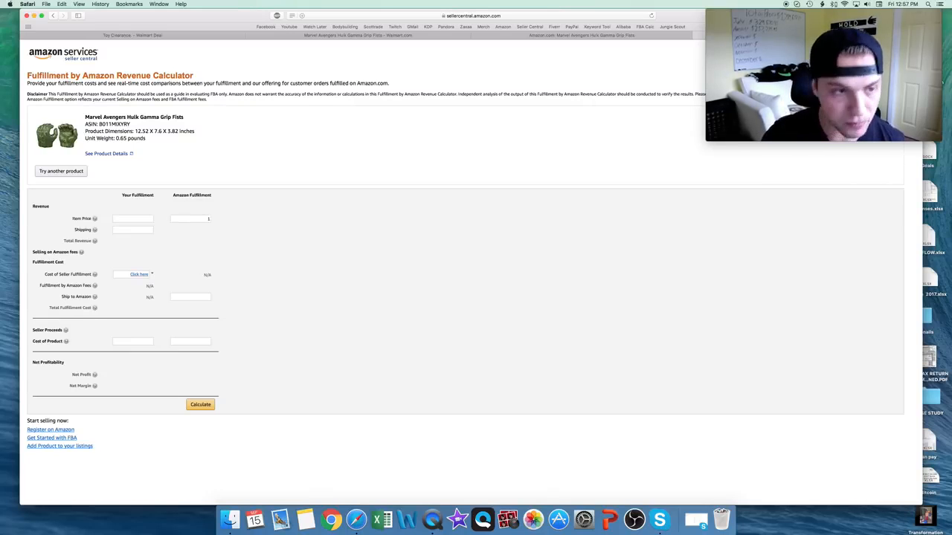
type("13.65")
left_click(191, 341)
type("6.4")
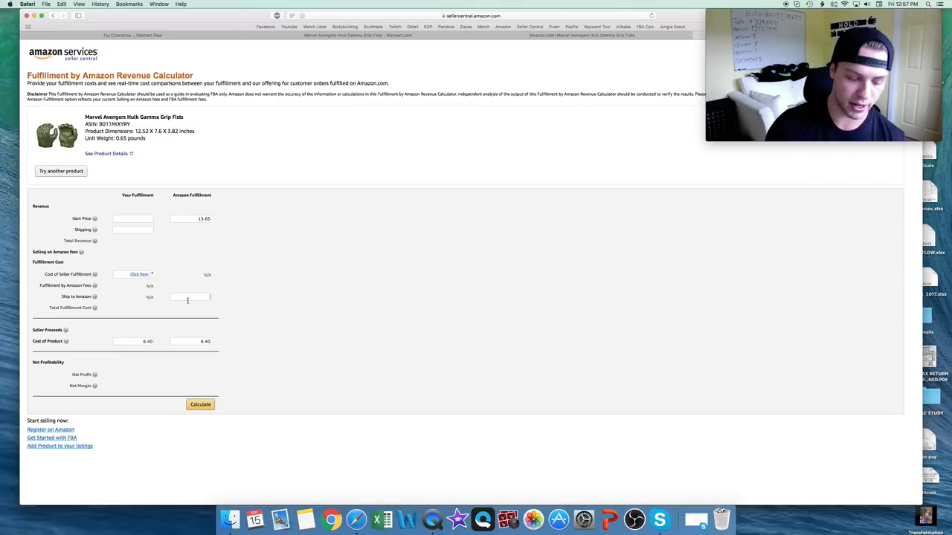
left_click(199, 405)
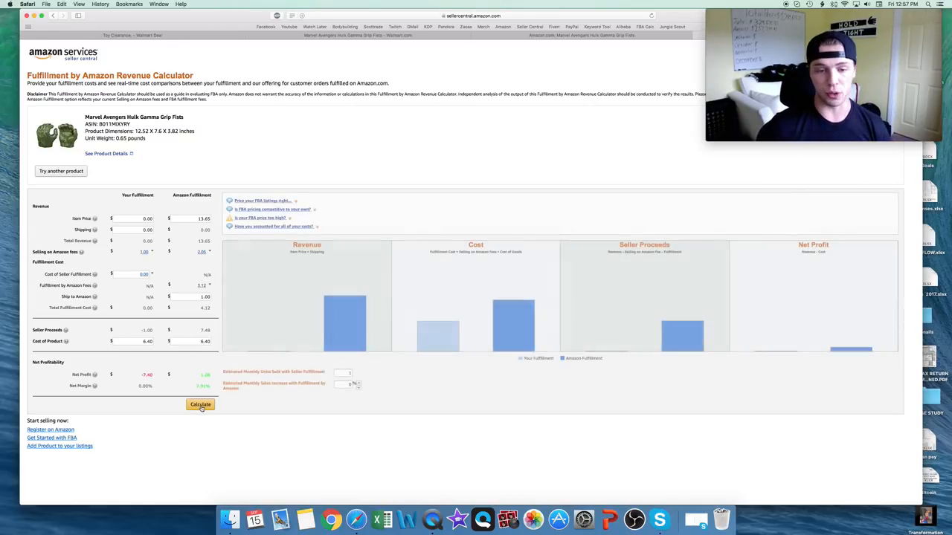
left_click(199, 404)
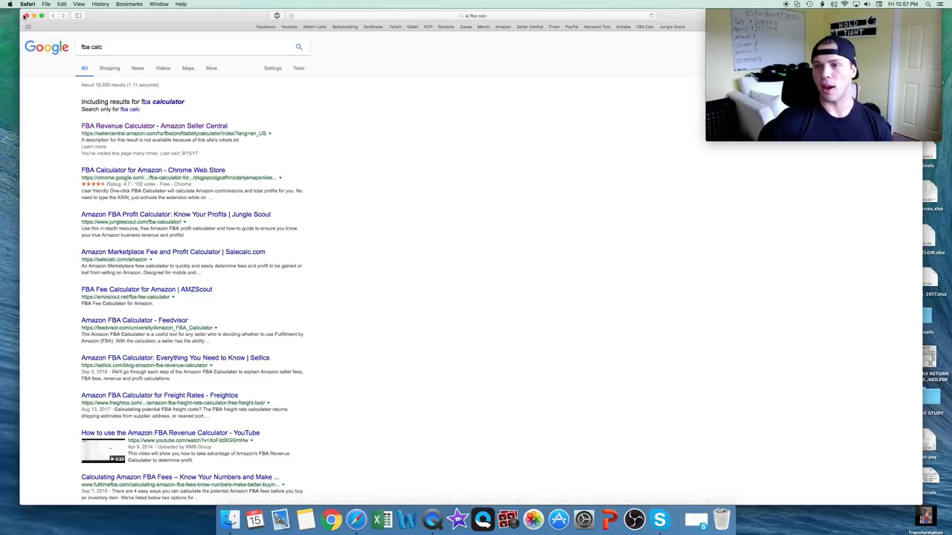
mouse_move(44, 48)
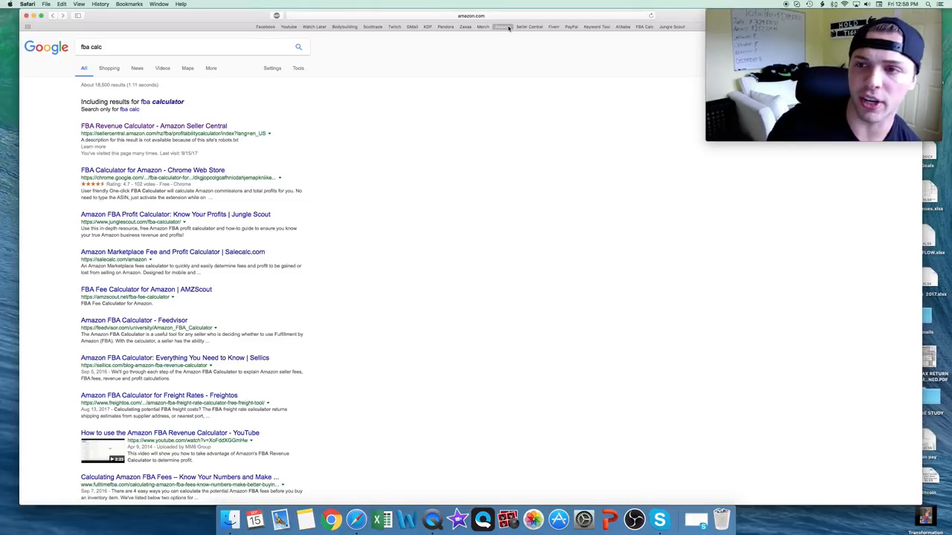
Go to Amazon's home page using the Amazon bookmark in Favorites.
left_click(503, 28)
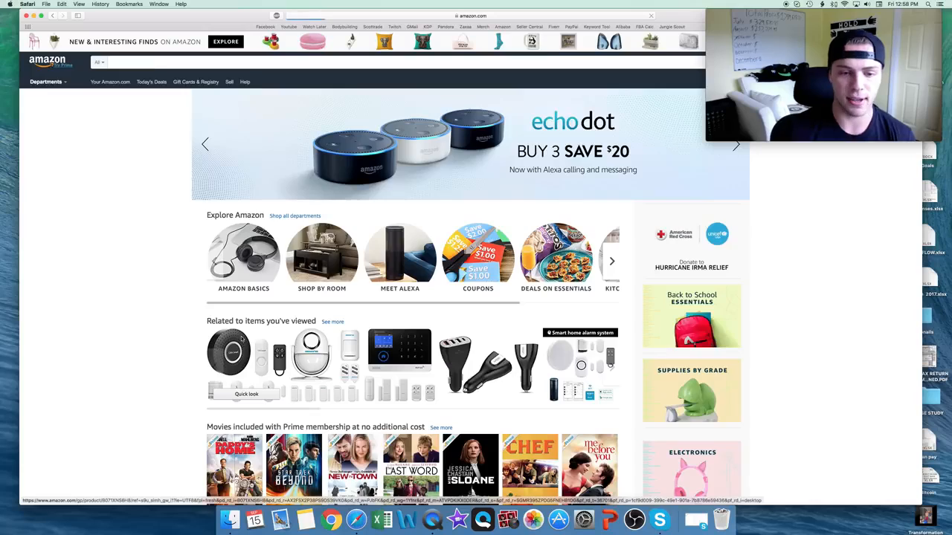
Open the recently viewed OXA alarm and list its two new sellers at $59.99 and $60.99.
left_click(229, 364)
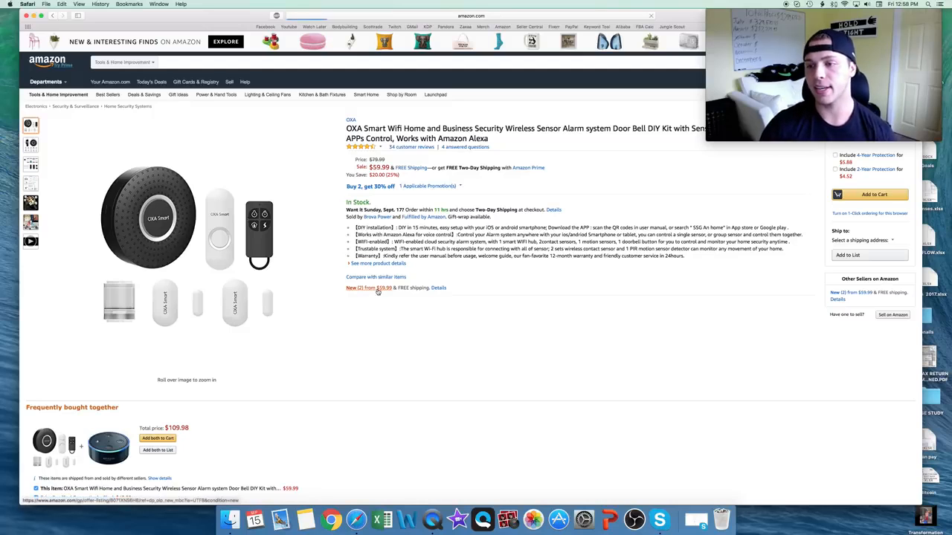
left_click(370, 288)
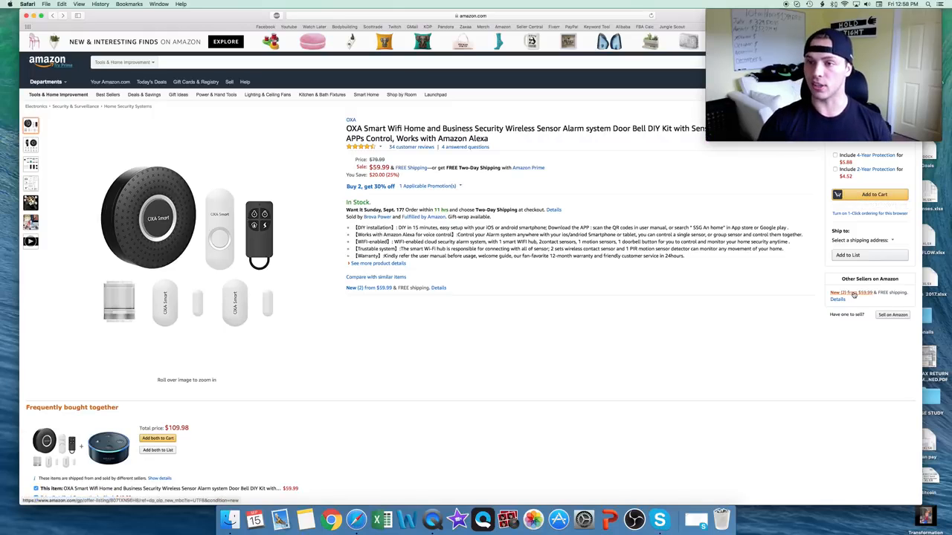
left_click(837, 293)
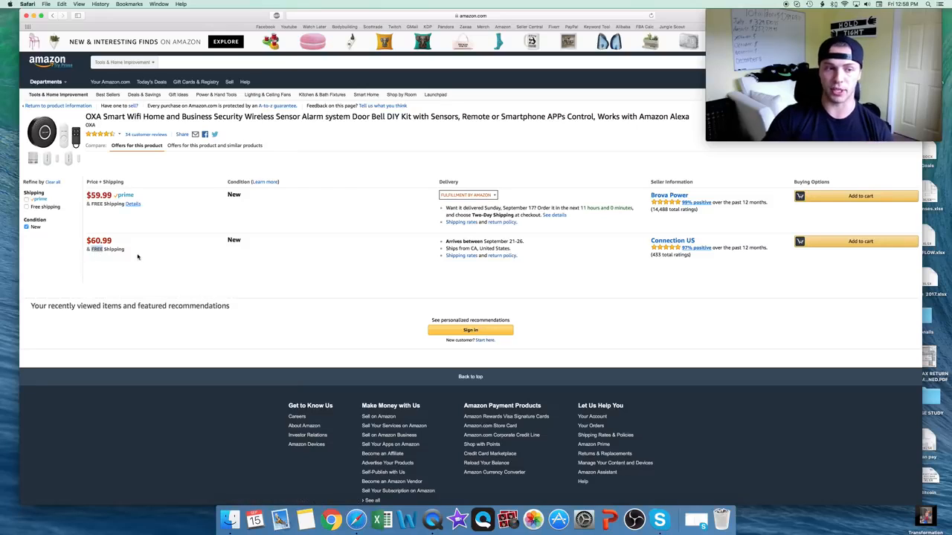
mouse_move(192, 266)
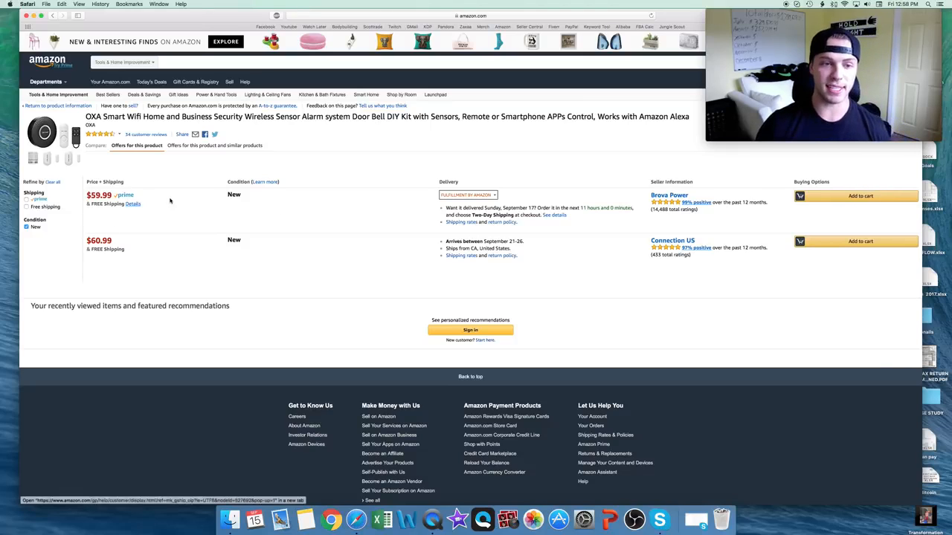
mouse_move(161, 253)
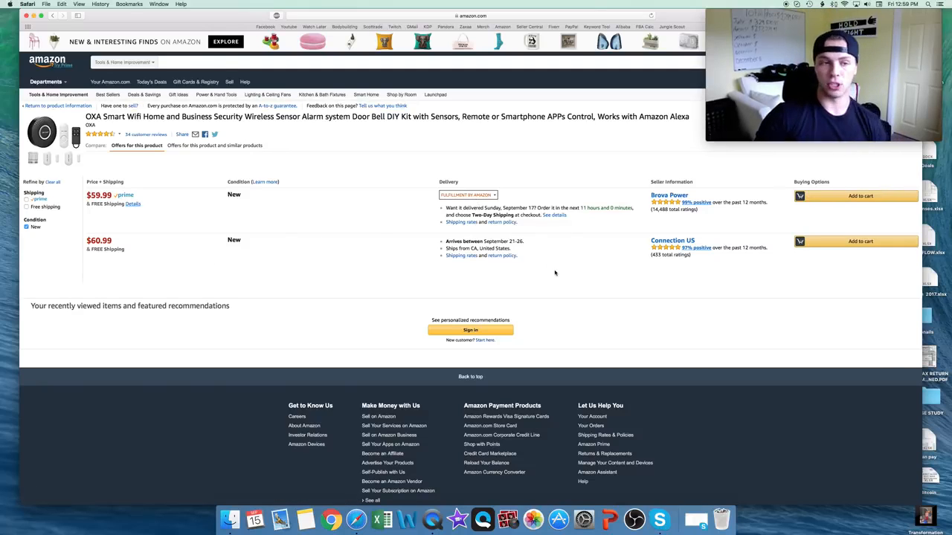
mouse_move(294, 294)
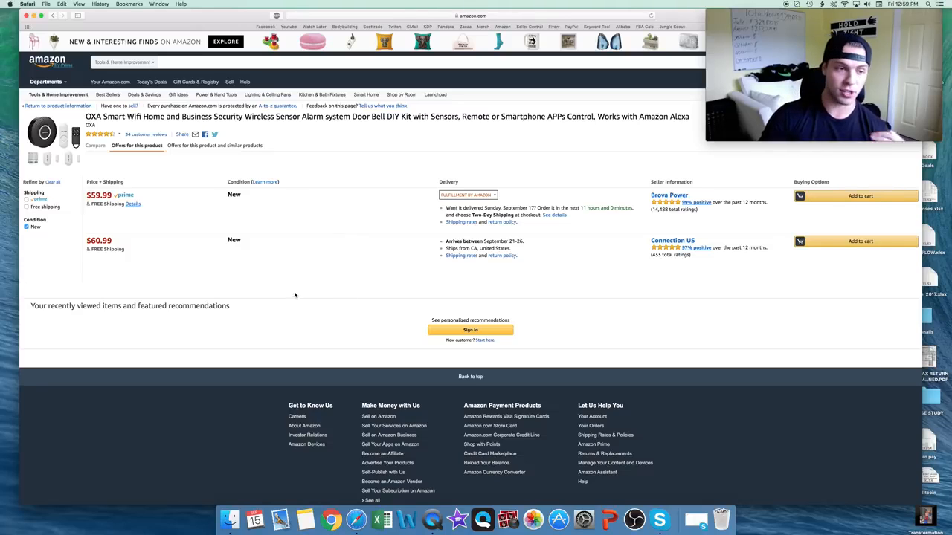